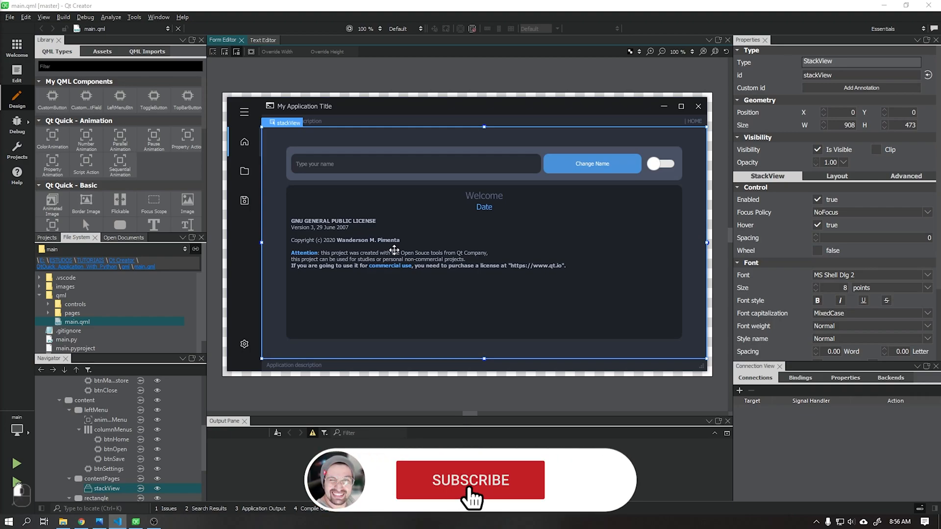
- Test the app by typing 'Wa' into the name field, then close the app window
{"action": "left_click", "coordinate": [471, 480]}
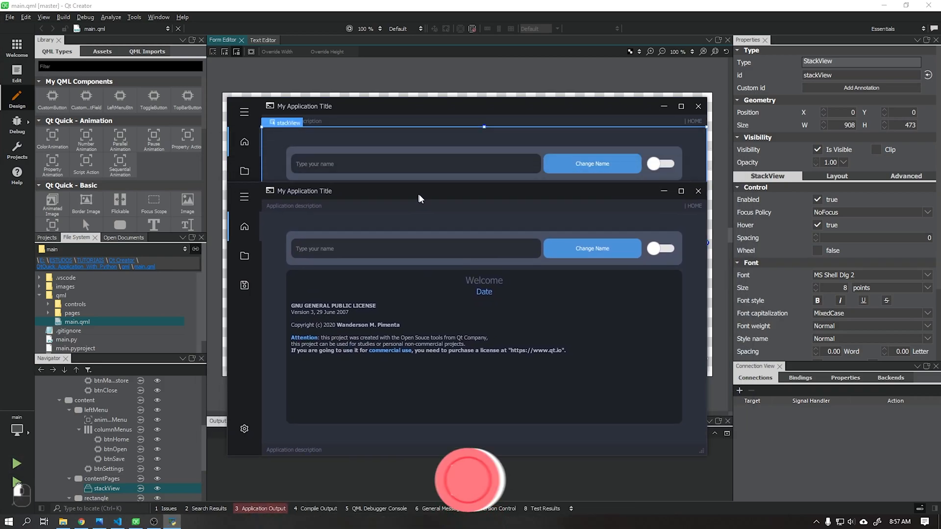
{"action": "type", "text": "Wanderson"}
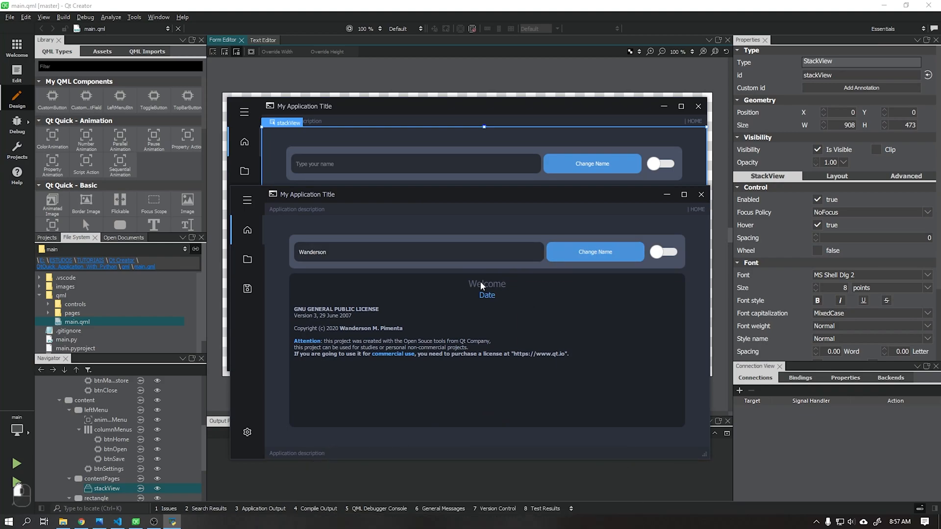
{"action": "mouse_move", "coordinate": [489, 285]}
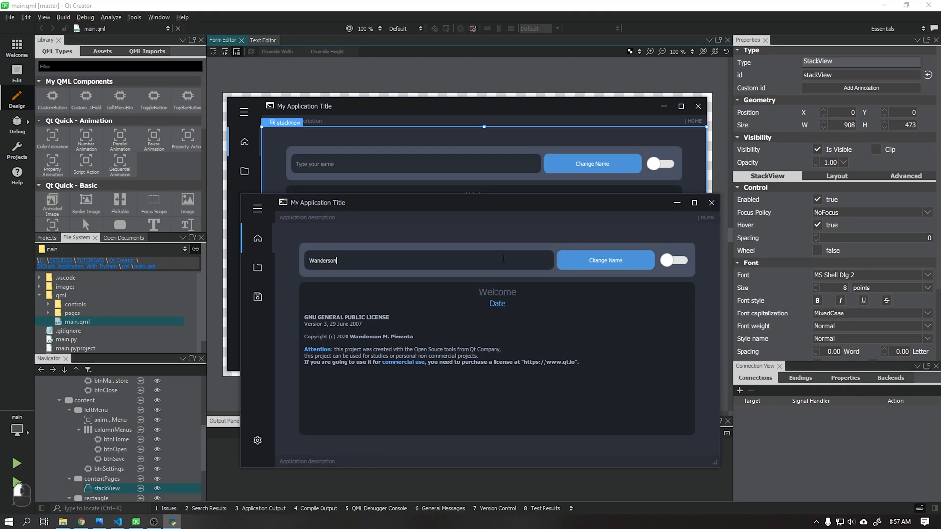
{"action": "double_click", "coordinate": [322, 260]}
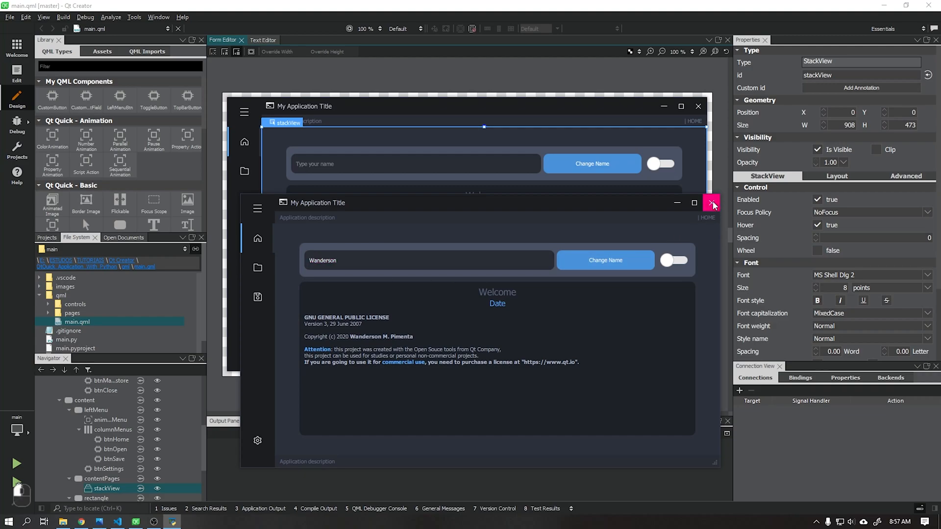
{"action": "left_click", "coordinate": [712, 203]}
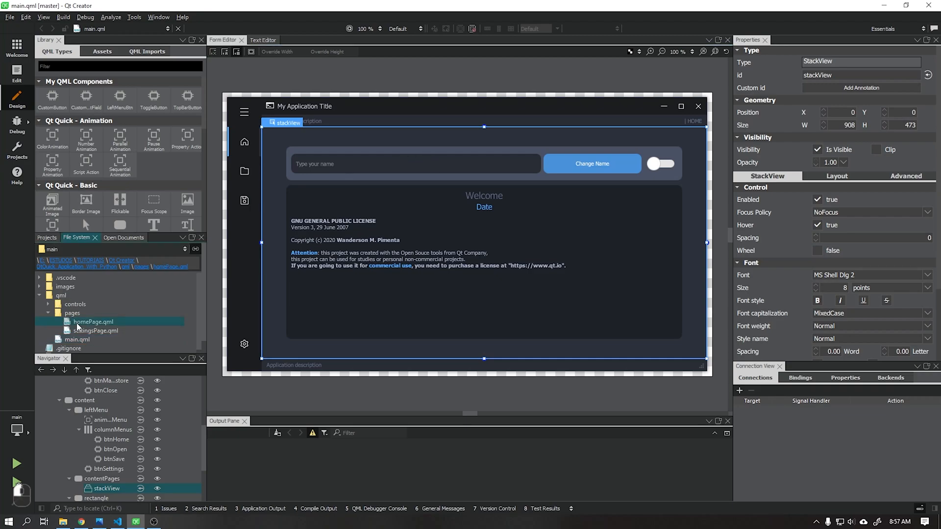
- In homePage.qml, start a Connections block with target set to backend
{"action": "double_click", "coordinate": [93, 322]}
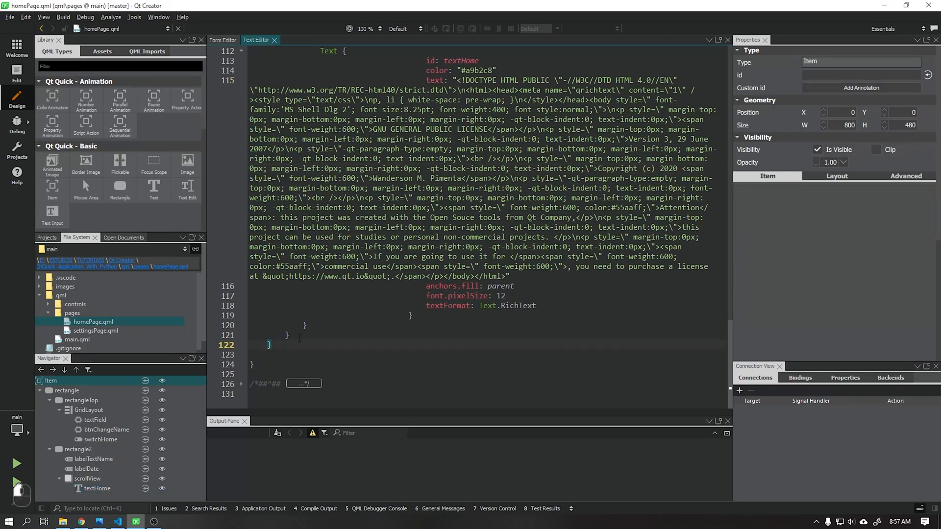
{"action": "type", "text": "Cone"}
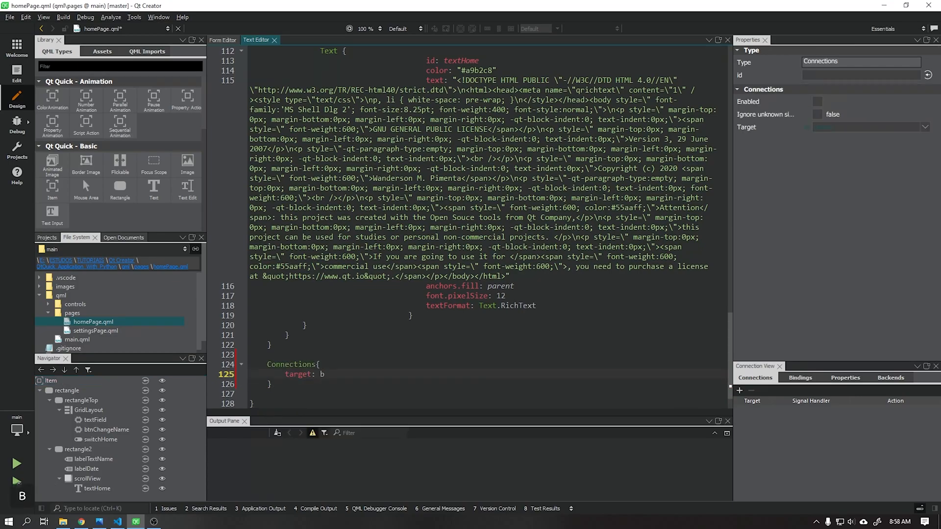
{"action": "type", "text": "ackend"}
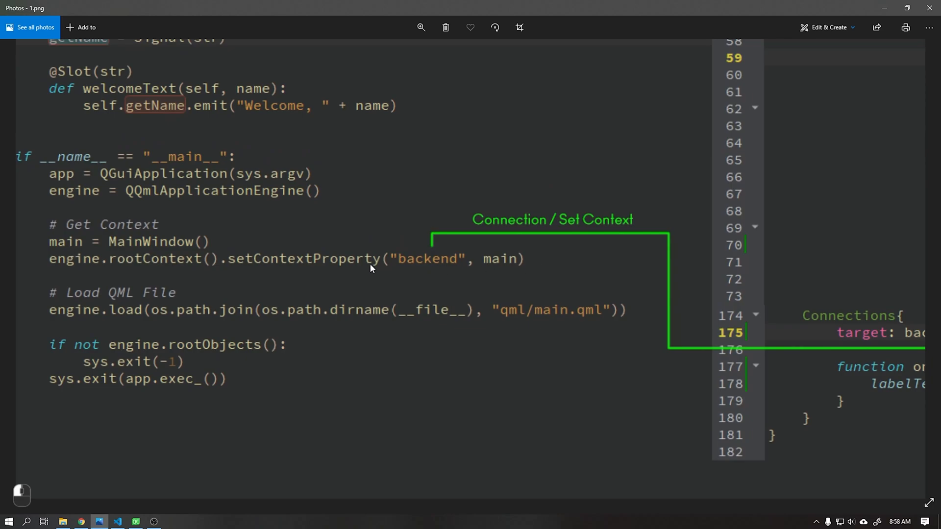
{"action": "mouse_move", "coordinate": [426, 265]}
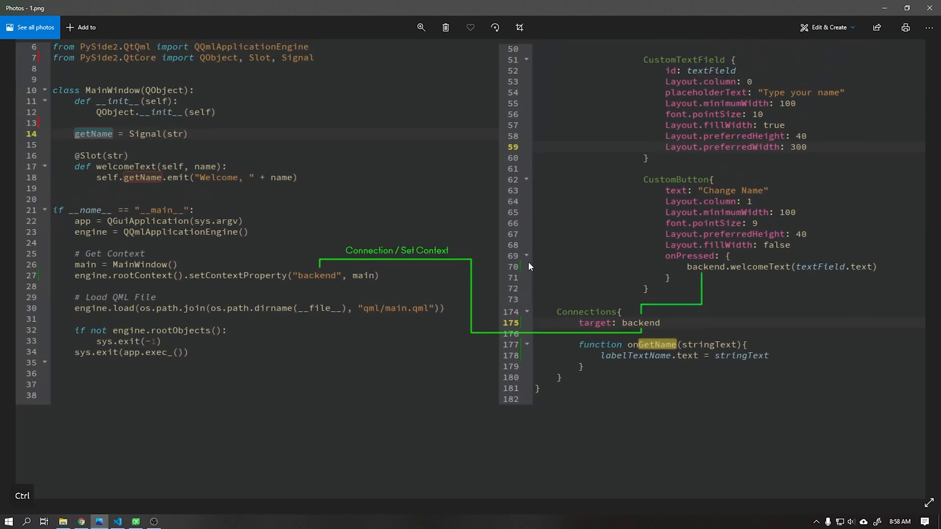
{"action": "scroll", "scroll_direction": "down", "scroll_amount": 3}
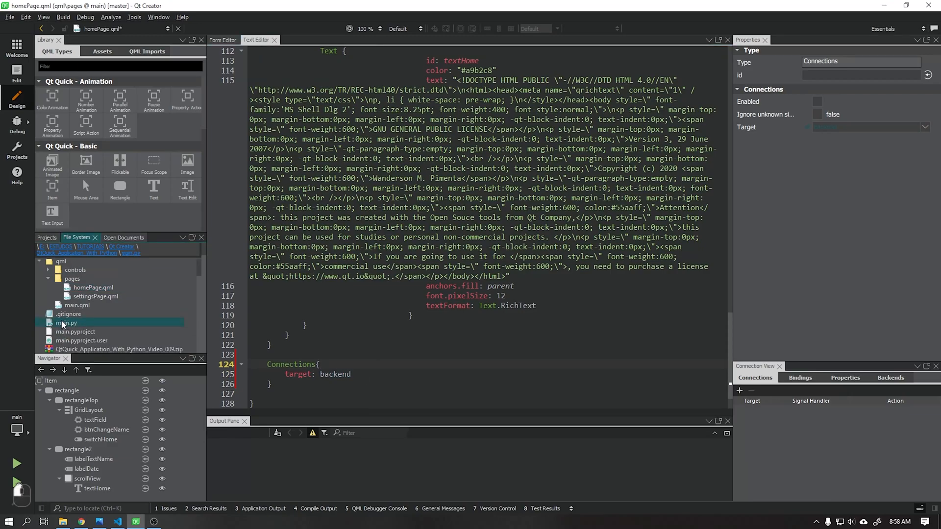
- Open main.py and confirm removing the zip archive from version control
{"action": "double_click", "coordinate": [67, 323]}
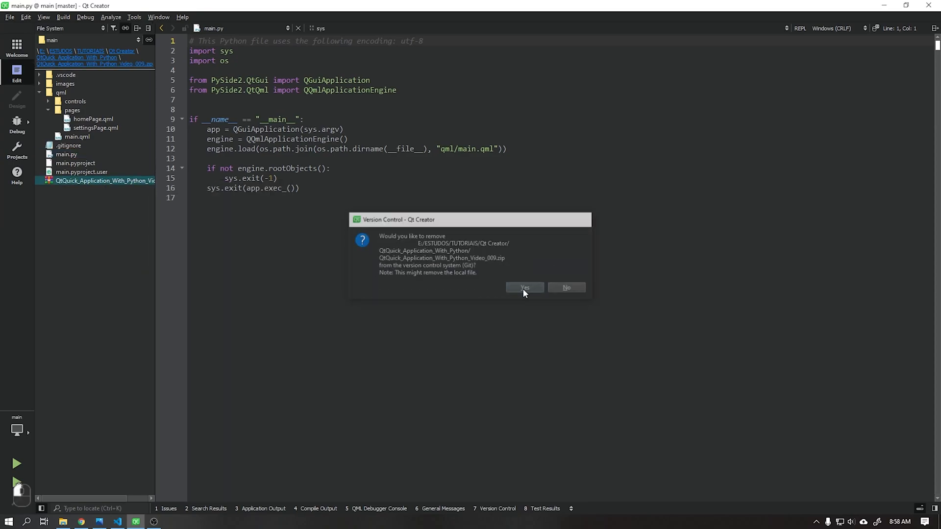
{"action": "left_click", "coordinate": [523, 288]}
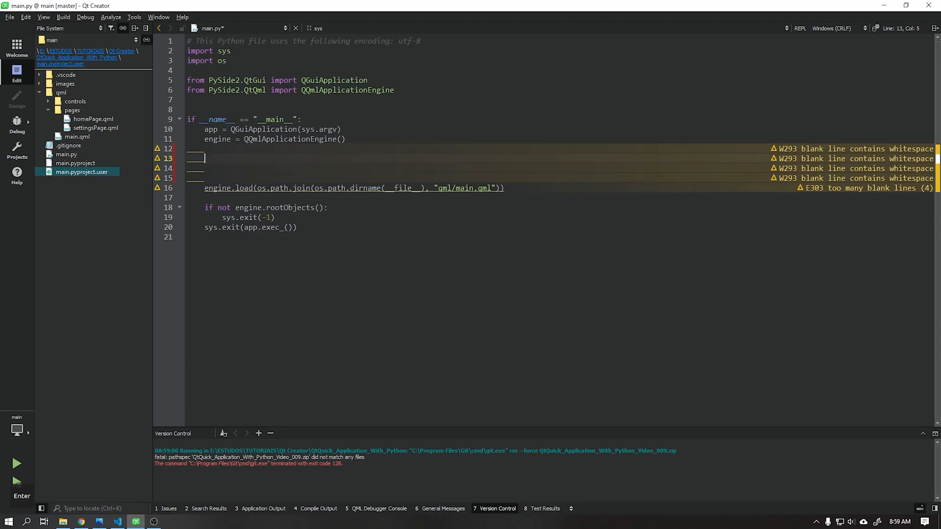
- Add a '# Get Context' comment and create main = MainWindow()
{"action": "type", "text": "# Get Context"}
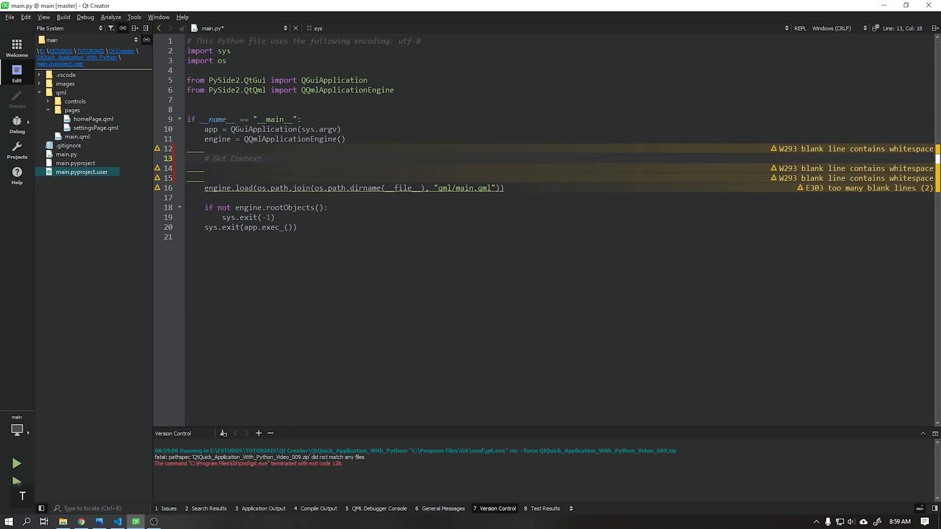
{"action": "type", "text": "main"}
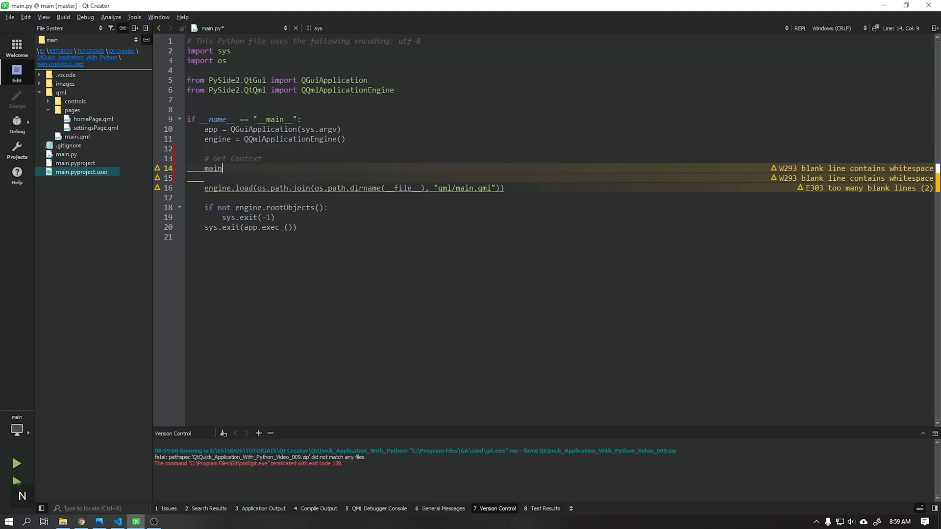
{"action": "type", "text": "= MainW"}
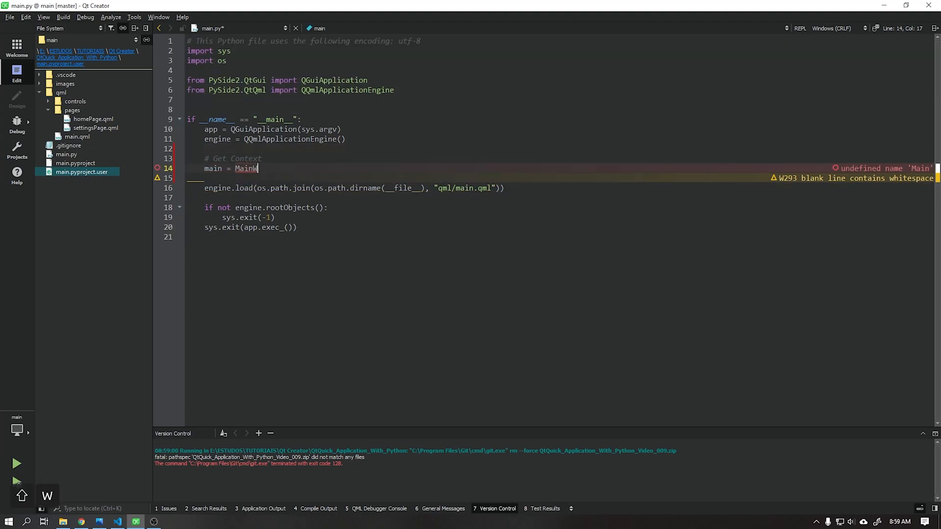
{"action": "type", "text": "indow()"}
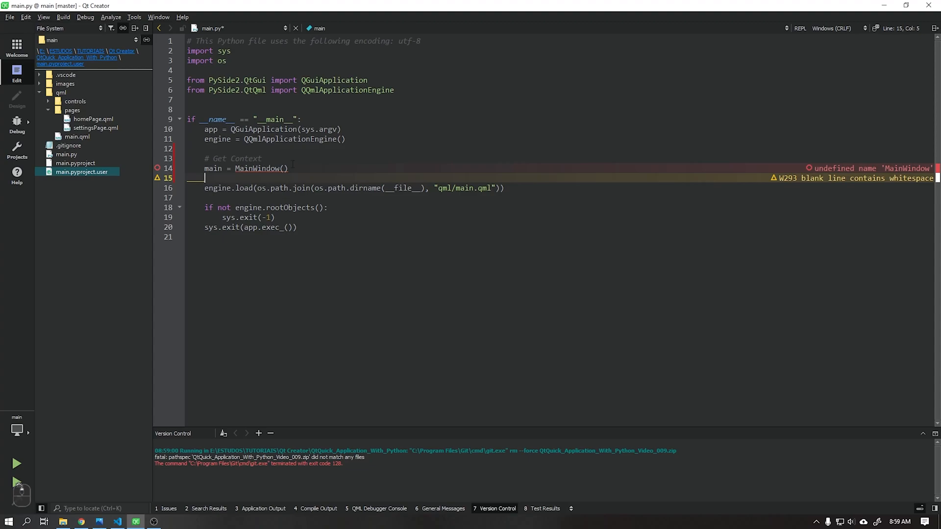
- Define class MainWindow(QObject): below the import lines
{"action": "left_click", "coordinate": [292, 168]}
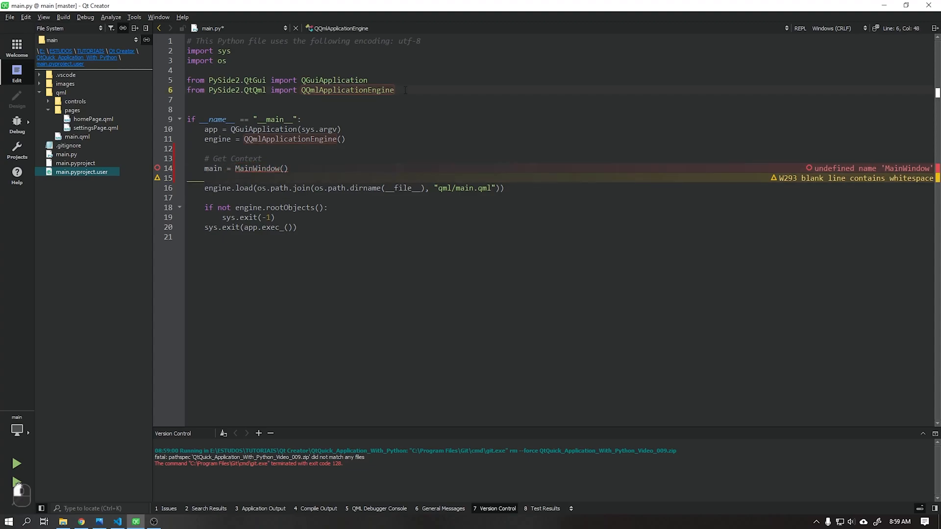
{"action": "type", "text": "class"}
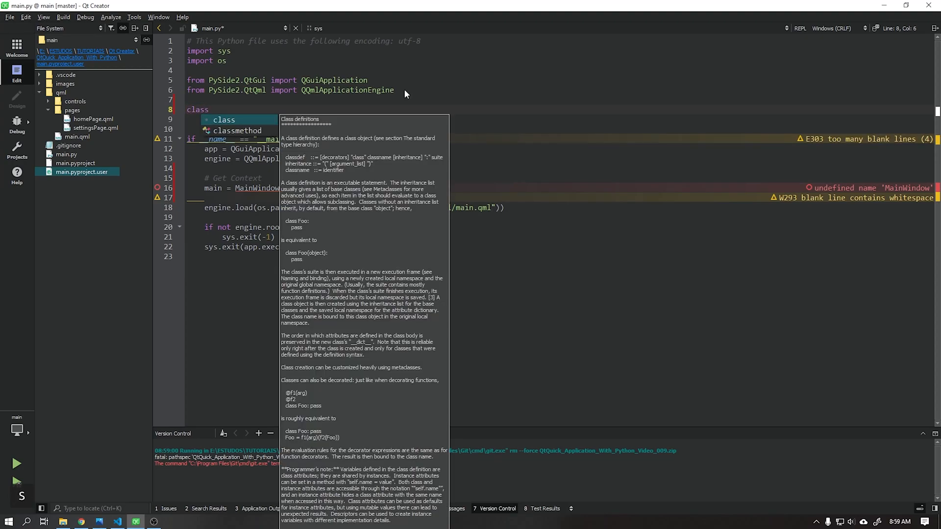
{"action": "type", "text": "MainWi"}
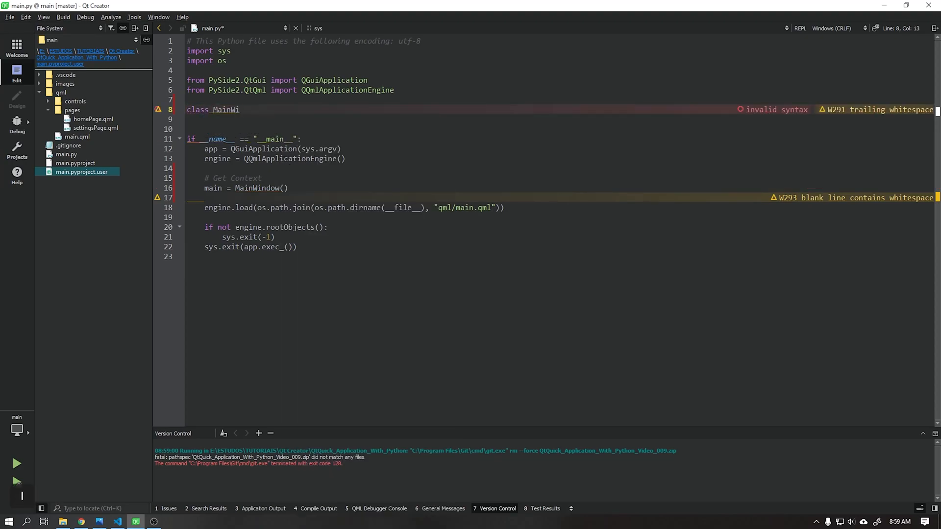
{"action": "type", "text": "ndow(QObject"}
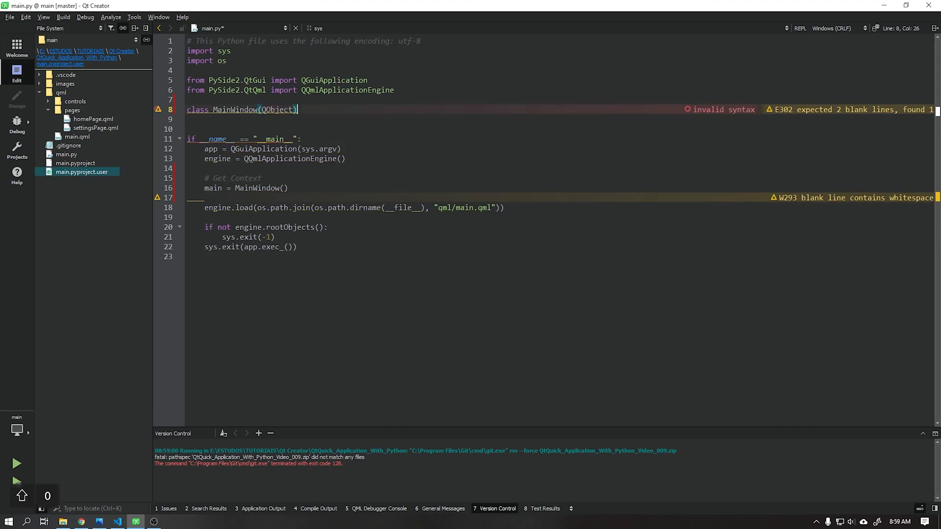
{"action": "type", "text": ":"}
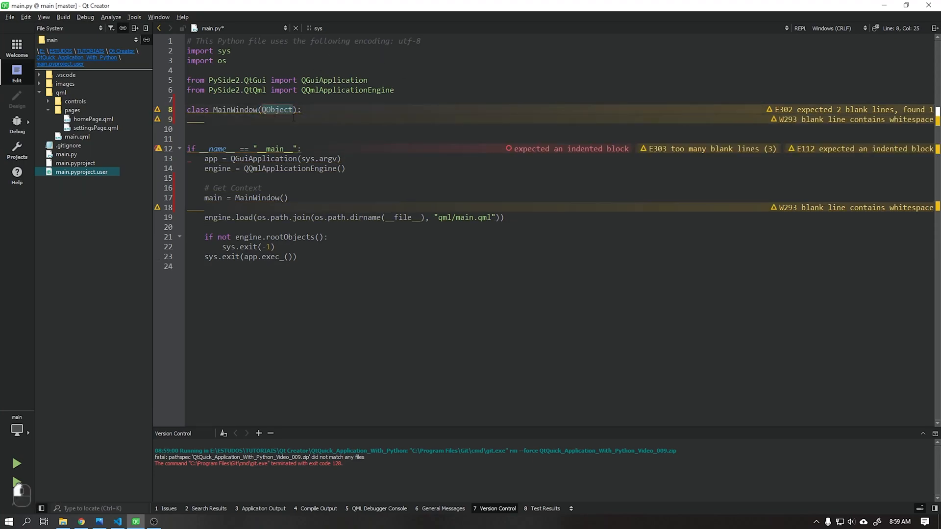
- Import QObject, Slot and Signal from PySide2.QtCore
{"action": "left_click", "coordinate": [394, 90]}
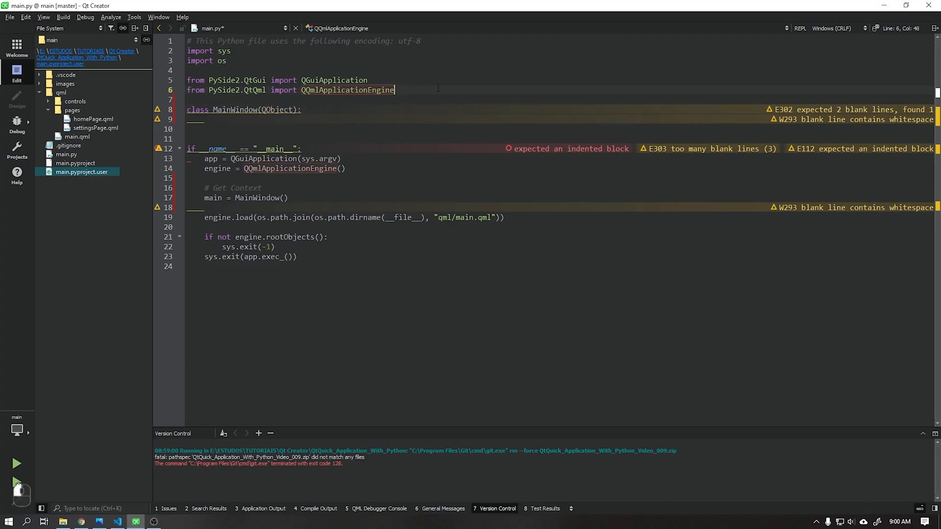
{"action": "type", "text": "from"}
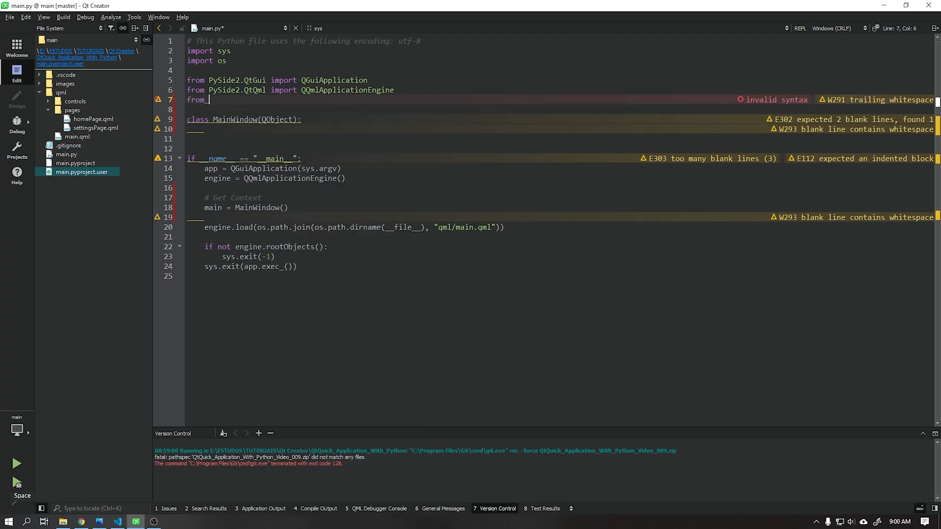
{"action": "type", "text": "PySide2"}
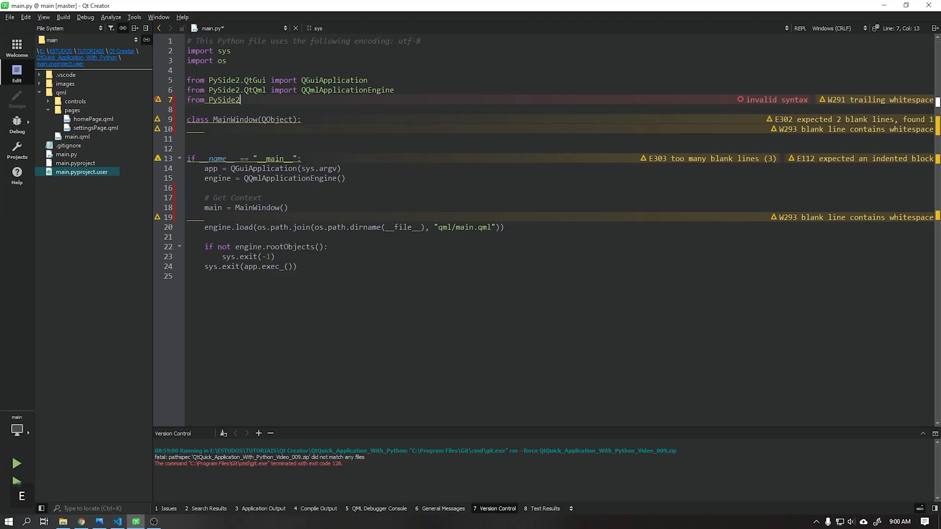
{"action": "type", "text": ".QtCore import"}
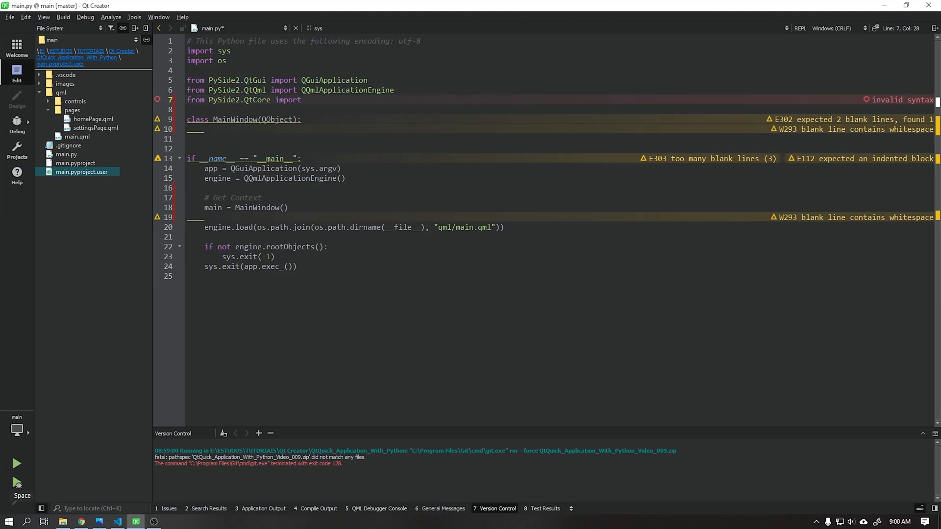
{"action": "type", "text": "QObject"}
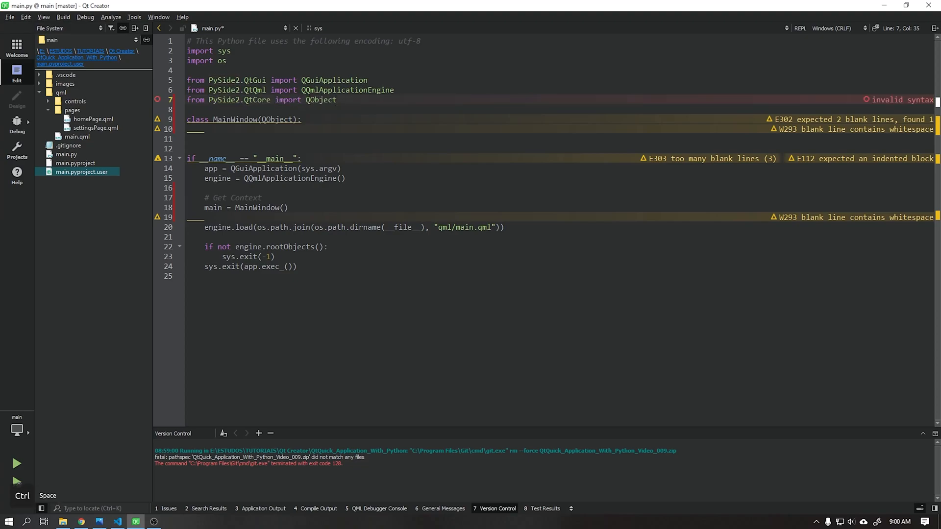
{"action": "type", "text": ", Slot, Signal"}
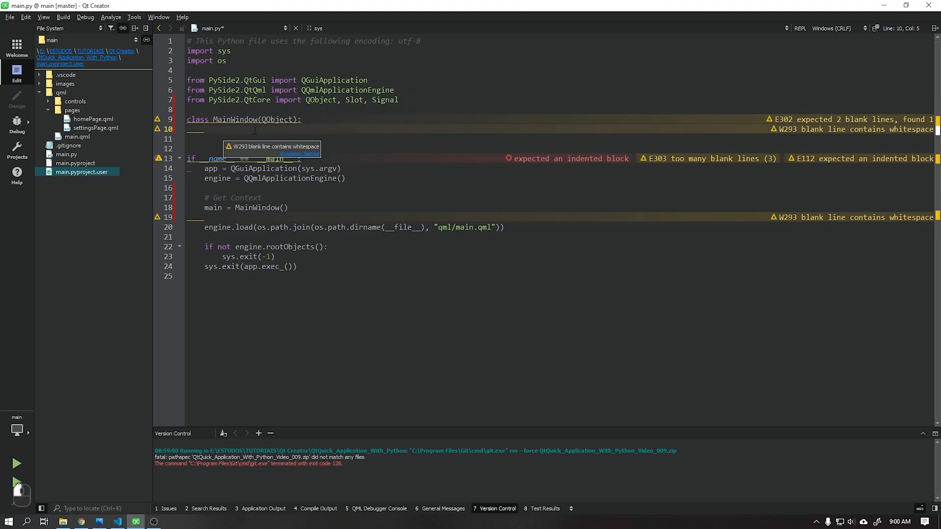
- Write __init__(self) calling QObject.__init__, and register main as the 'backend' context property
{"action": "type", "text": "def __init__"}
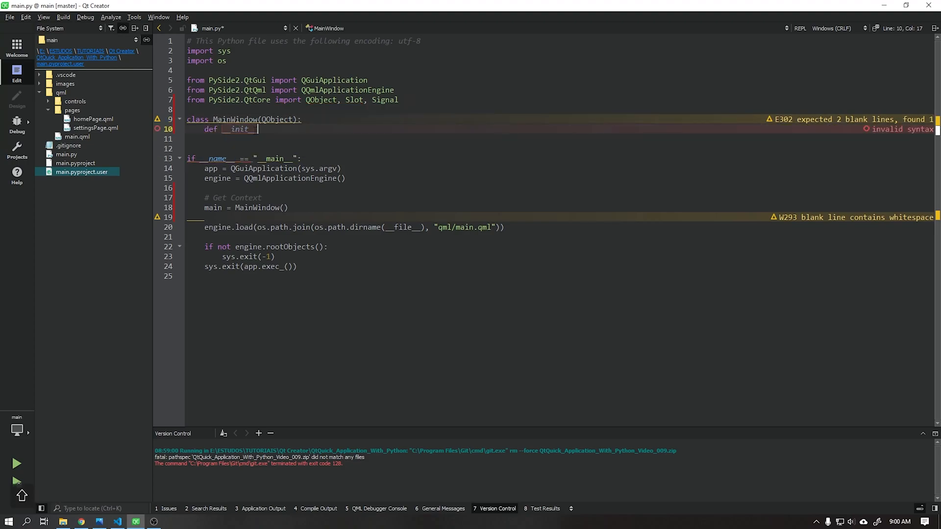
{"action": "type", "text": "(self)"}
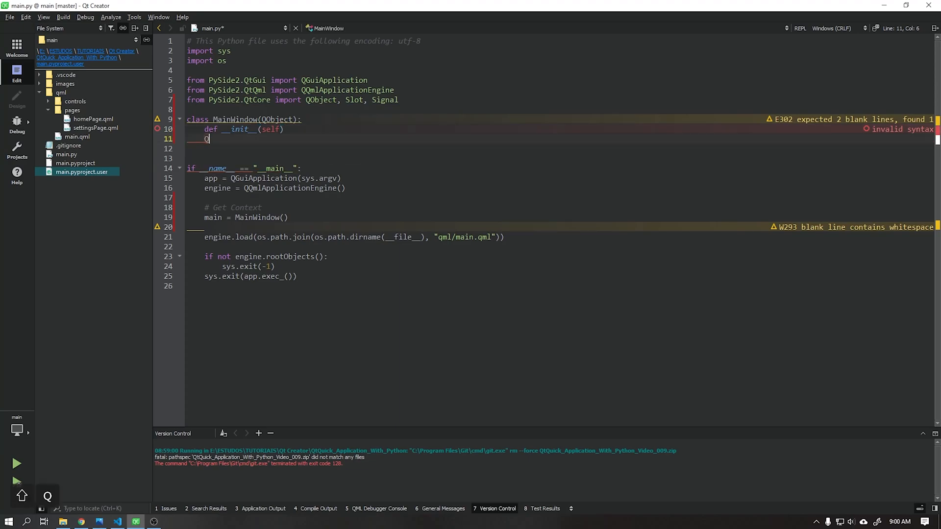
{"action": "type", "text": "Object.__init__(self"}
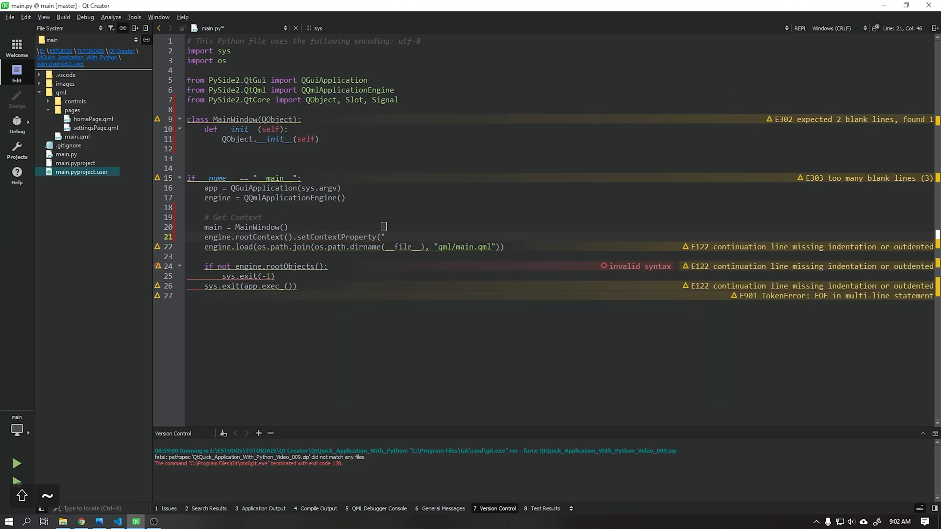
{"action": "type", "text": "backend\","}
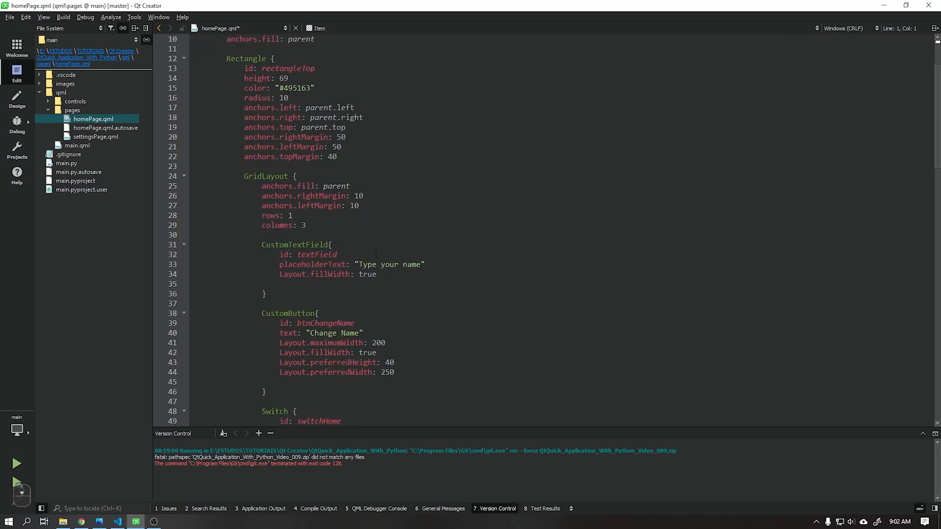
- Scroll to the bottom of homePage.qml
{"action": "scroll", "scroll_direction": "down", "scroll_amount": 3}
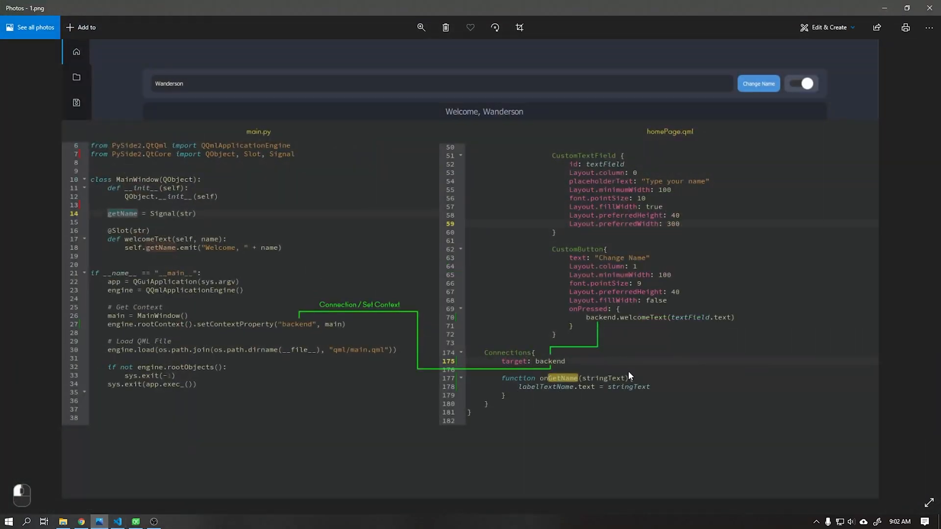
{"action": "mouse_move", "coordinate": [294, 324]}
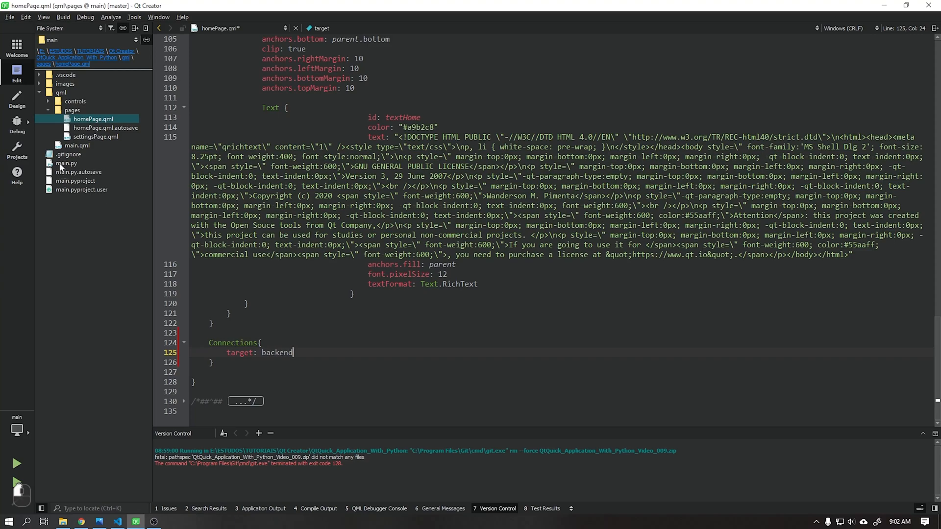
- In main.py, add a '# Load QML File' comment above engine.load
{"action": "left_click", "coordinate": [67, 163]}
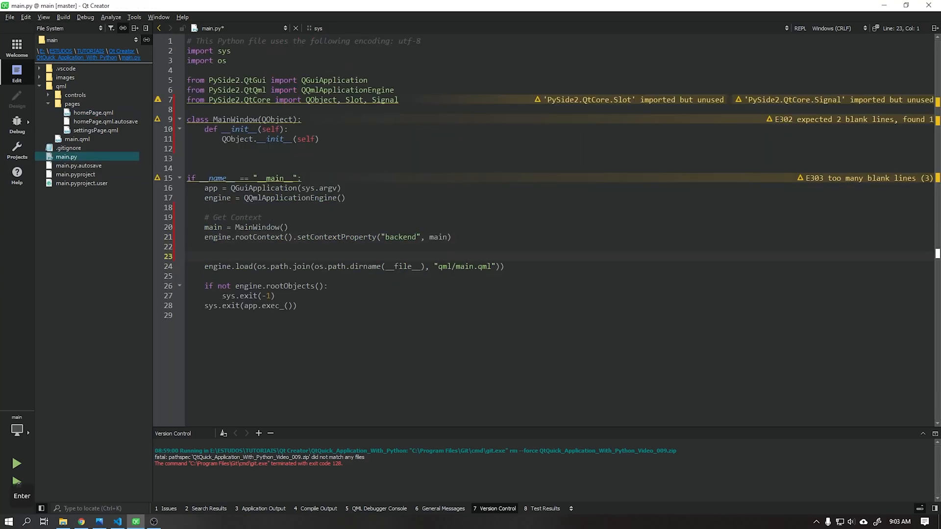
{"action": "type", "text": "# Load QML File"}
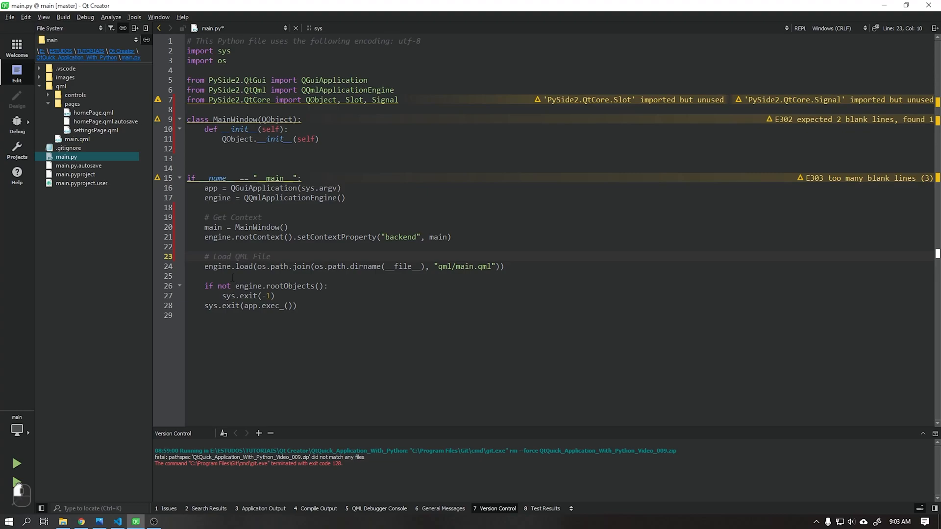
{"action": "key", "text": "Enter"}
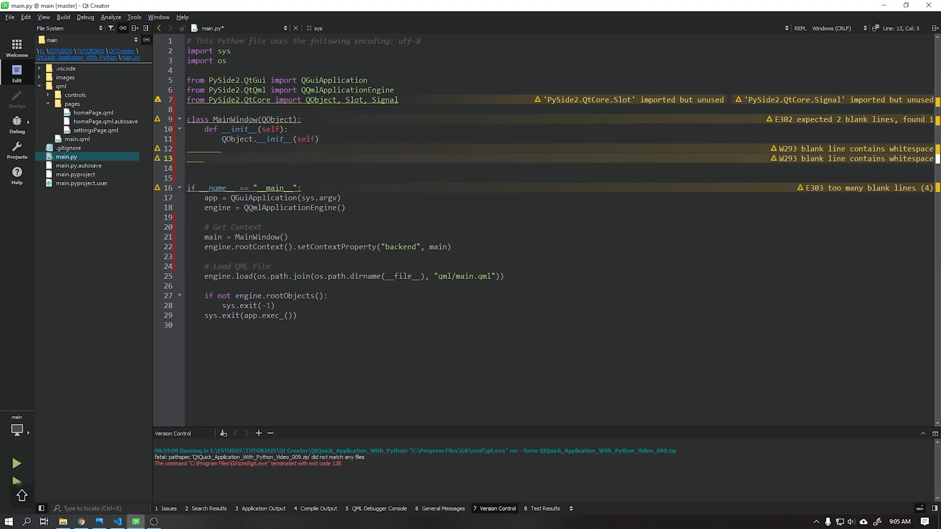
- Inside MainWindow, add a '# Set Name' comment and declare setName = Signal(str)
{"action": "type", "text": "# Set Name"}
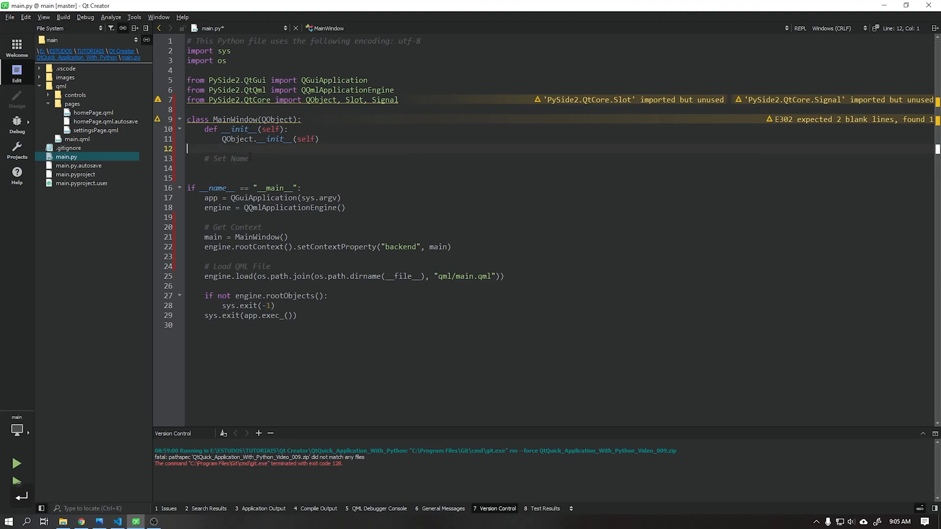
{"action": "type", "text": "ge"}
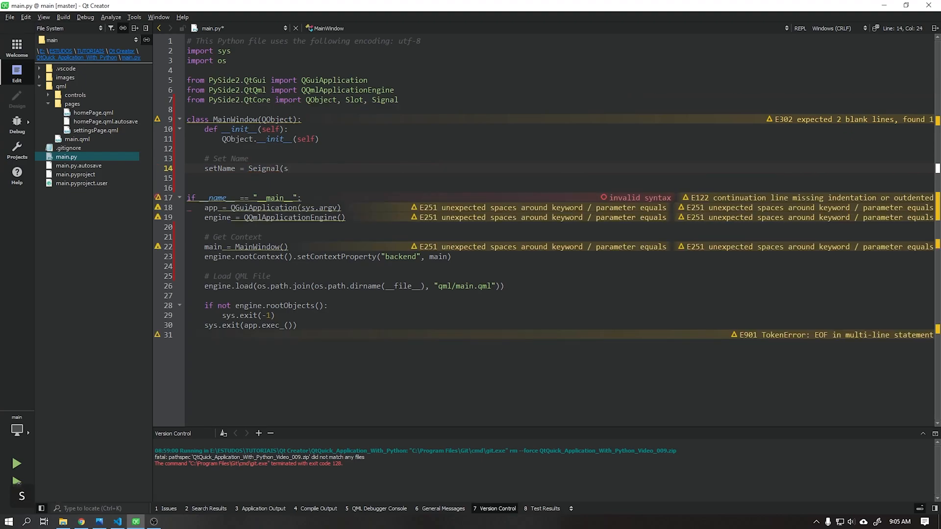
{"action": "type", "text": "tr)"}
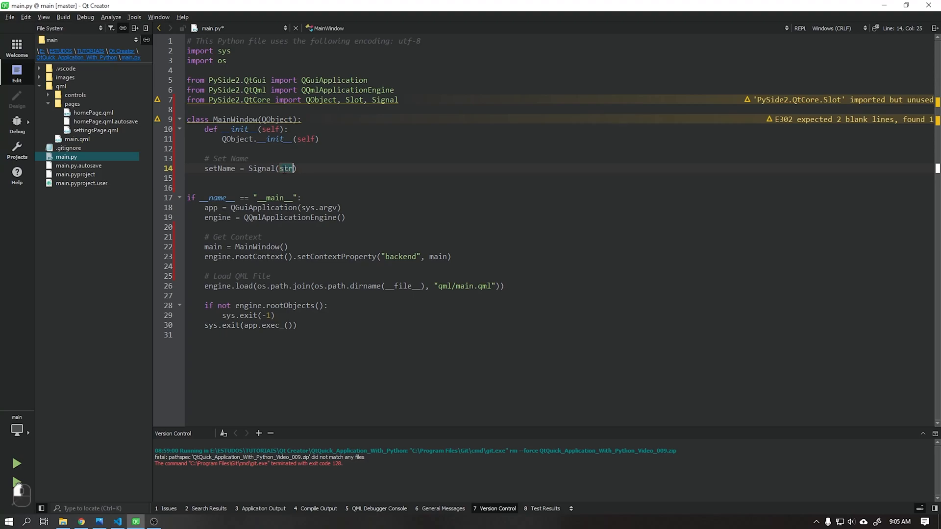
{"action": "type", "text": "boll"}
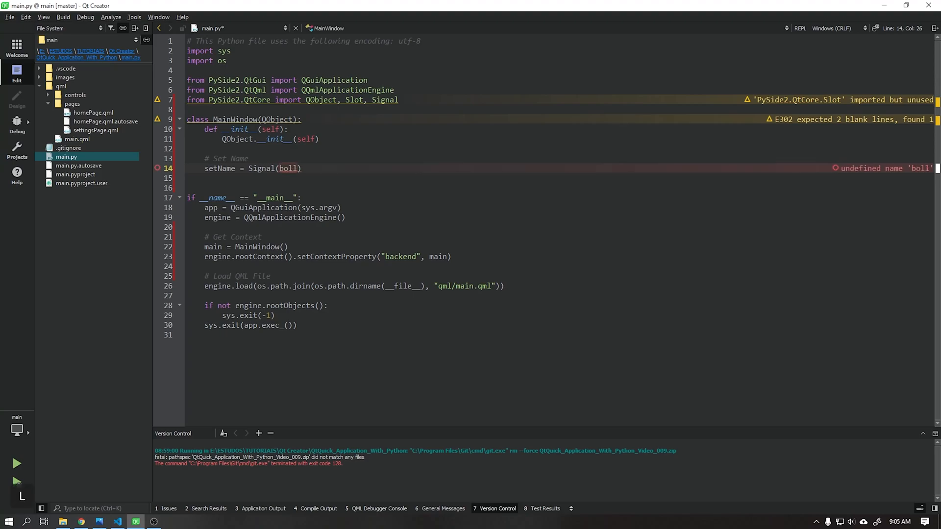
{"action": "type", "text": "bool"}
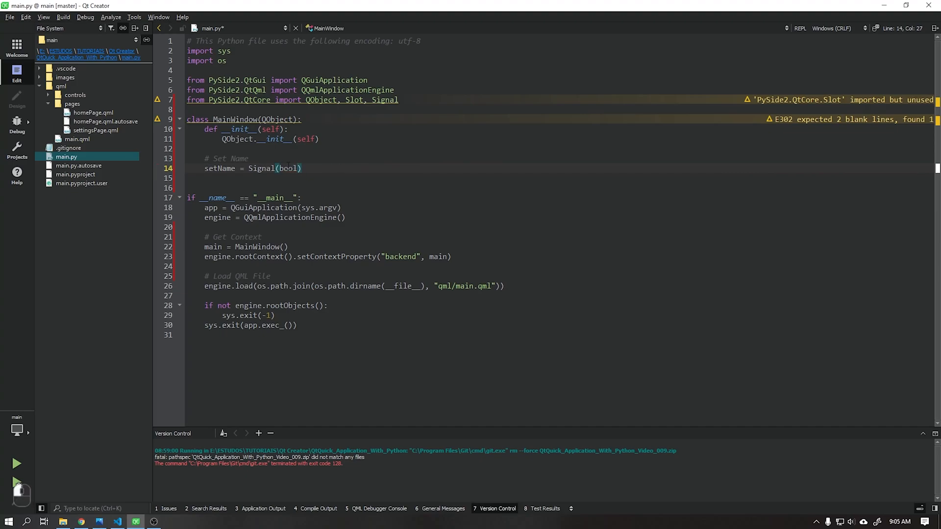
{"action": "type", "text": "int"}
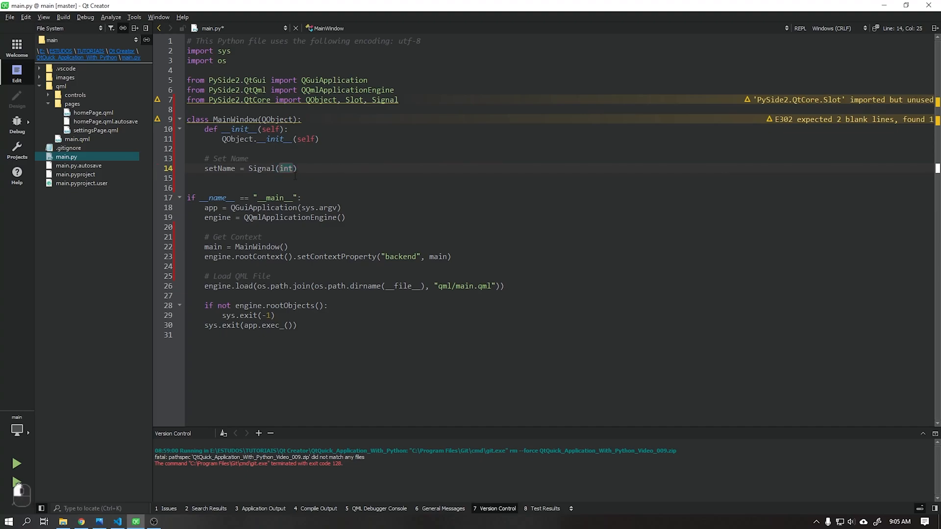
{"action": "type", "text": "str"}
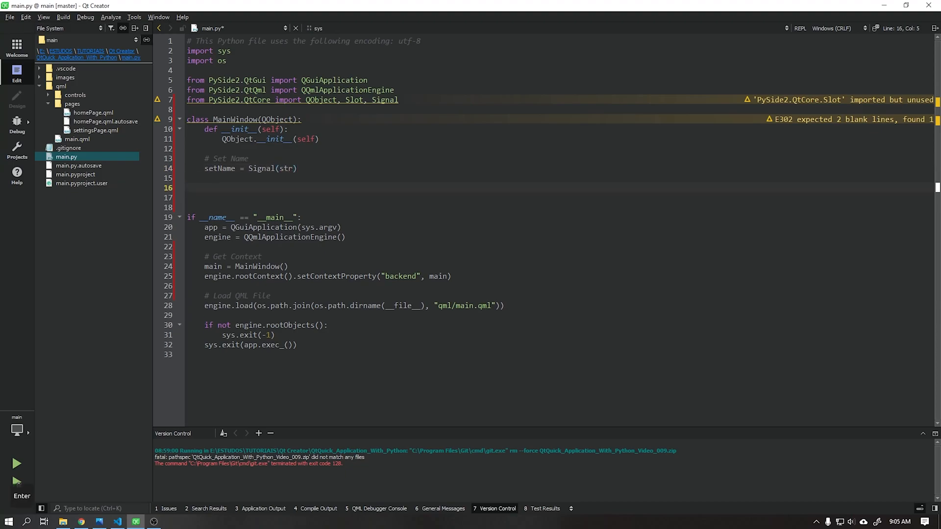
{"action": "type", "text": "@Slot(str"}
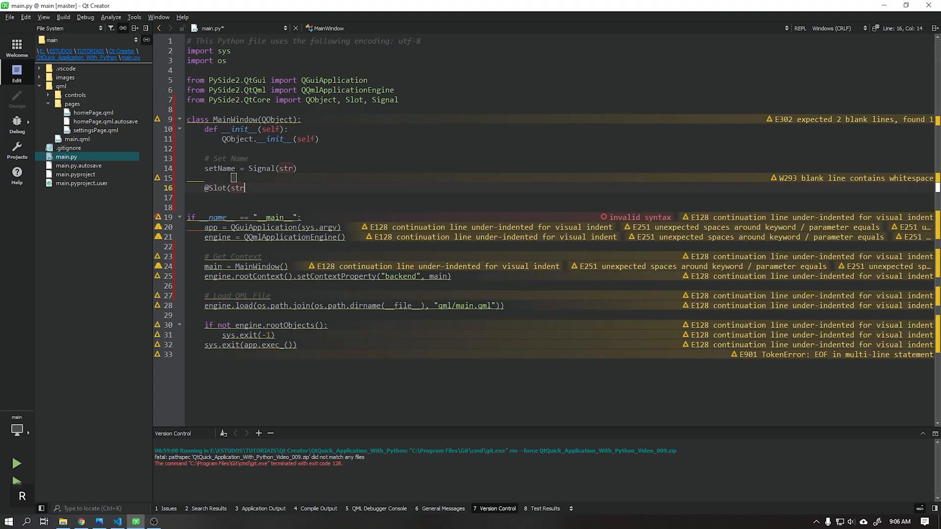
{"action": "type", "text": "boll)"}
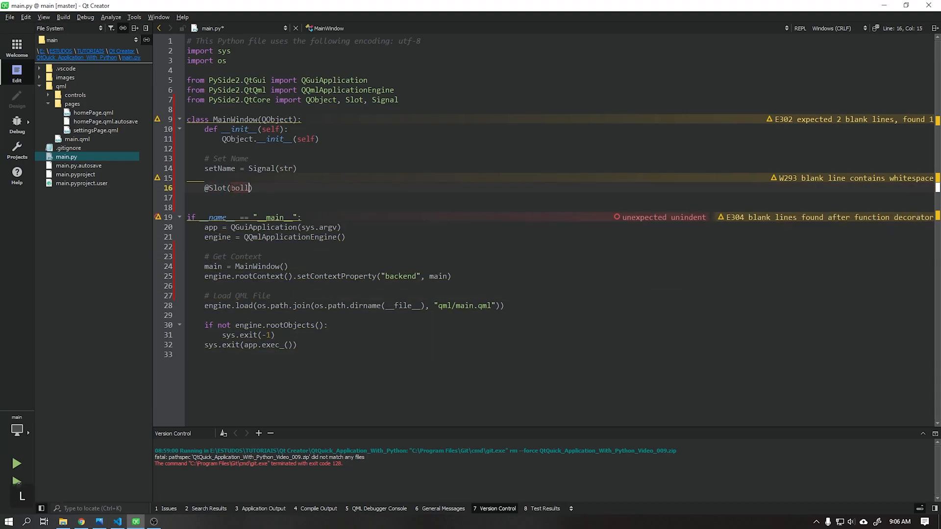
{"action": "type", "text": "int"}
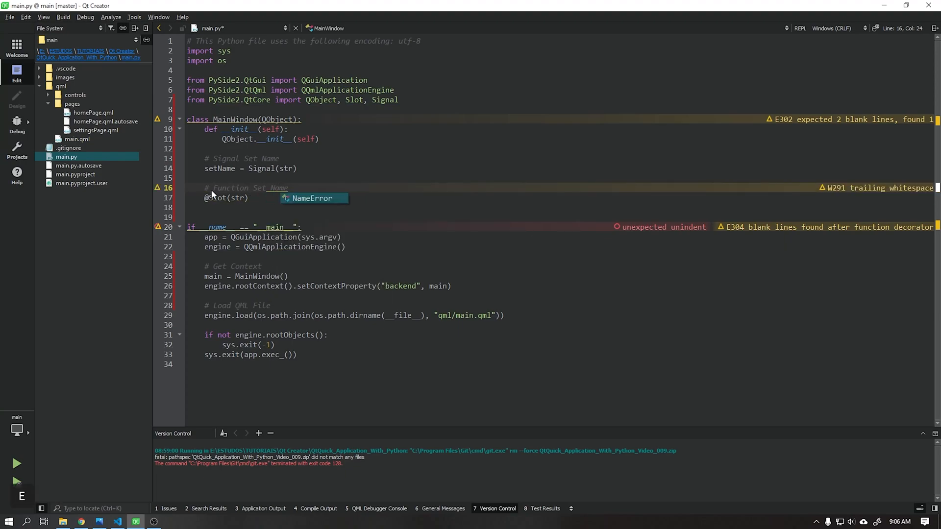
{"action": "type", "text": "To Label"}
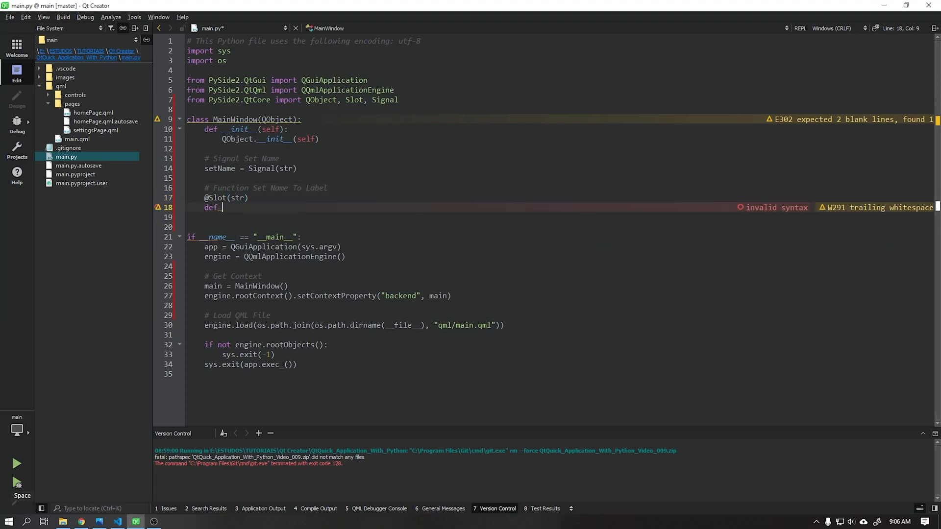
{"action": "type", "text": "wemcomeText(self"}
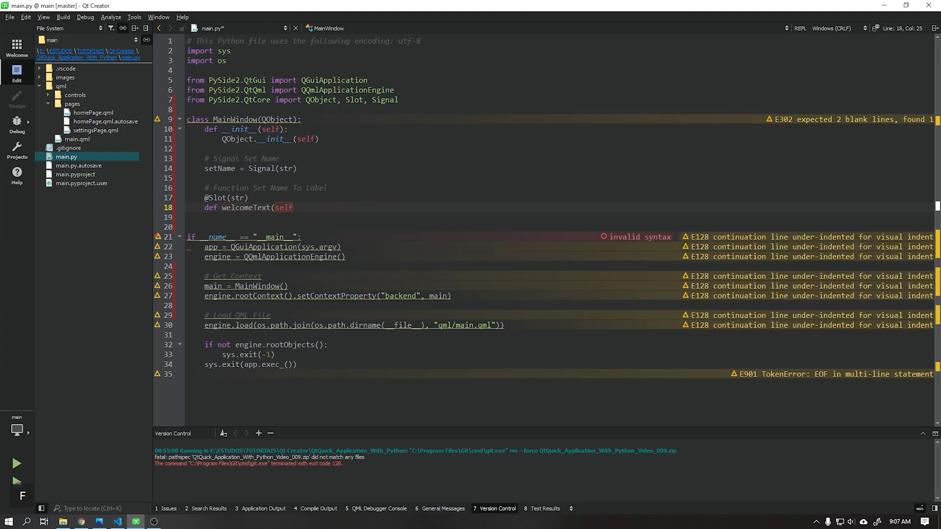
{"action": "type", "text": ", name)"}
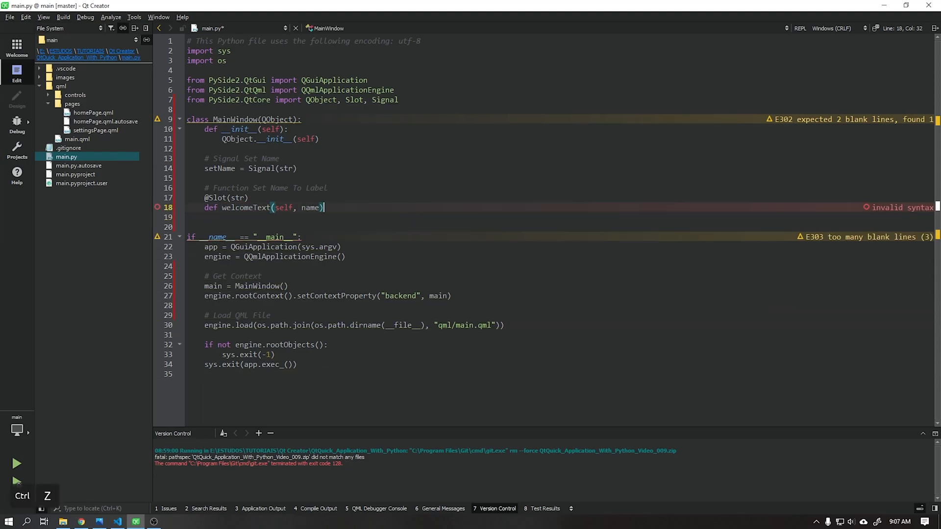
{"action": "type", "text": "self."}
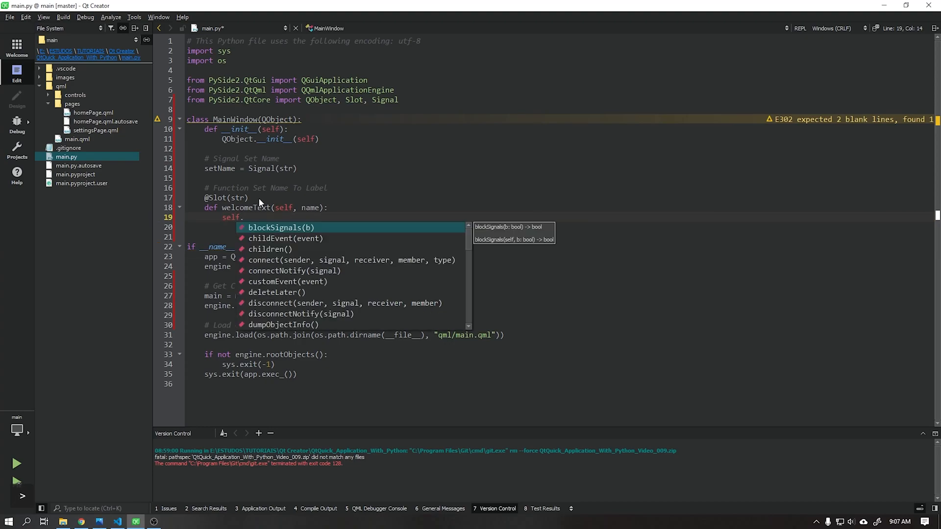
{"action": "type", "text": "getName."}
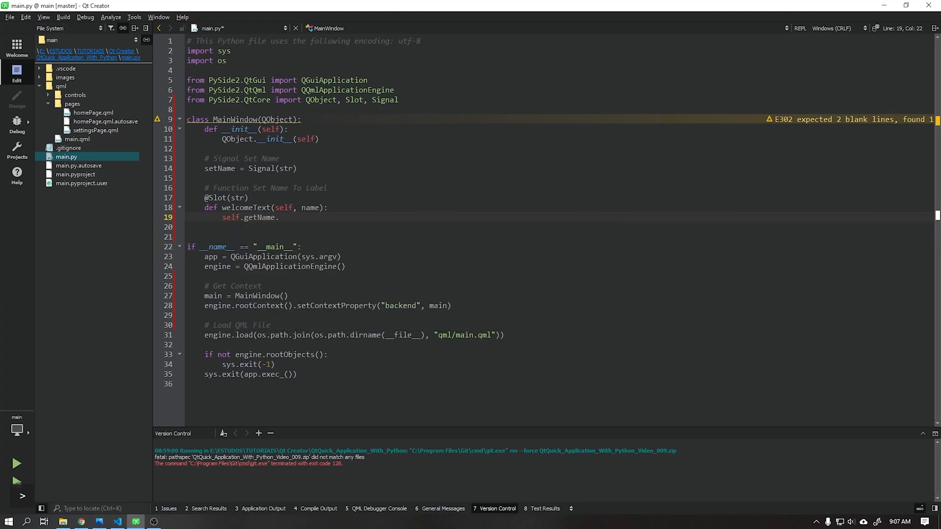
{"action": "type", "text": "emit"}
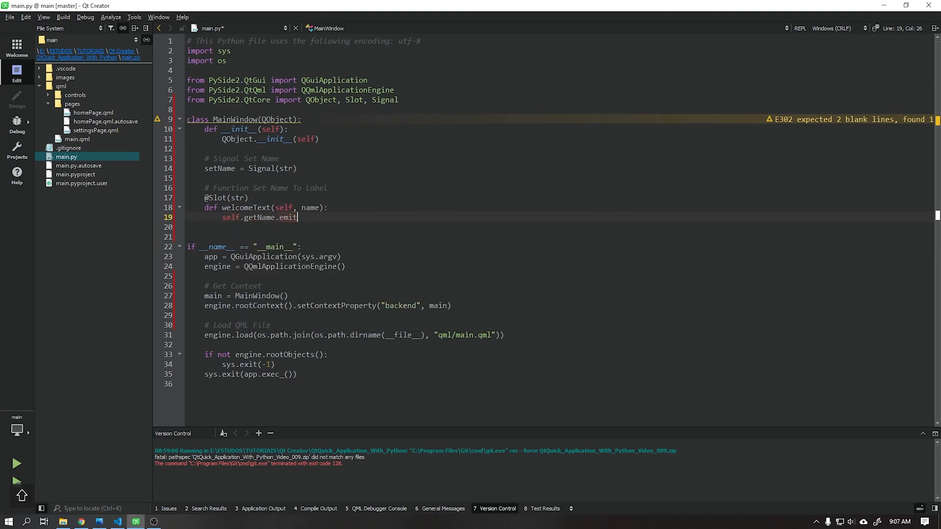
{"action": "type", "text": "(\"Wel"}
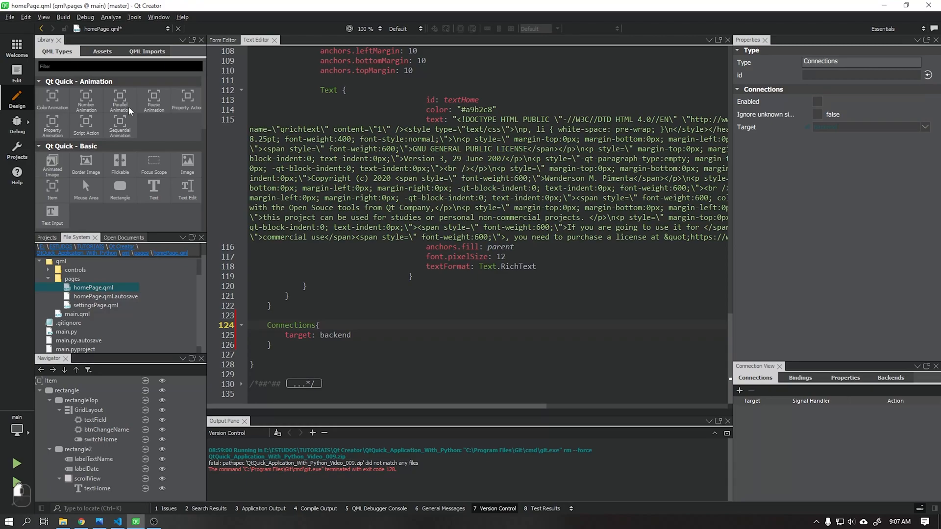
- Give the Change Name button an onClicked handler calling backend.welcomeText()
{"action": "left_click", "coordinate": [223, 40]}
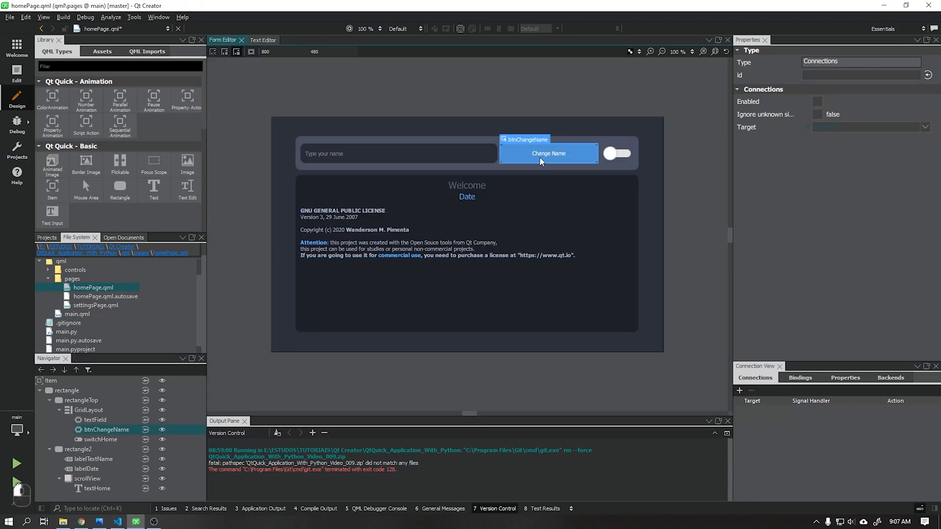
{"action": "left_click", "coordinate": [547, 152]}
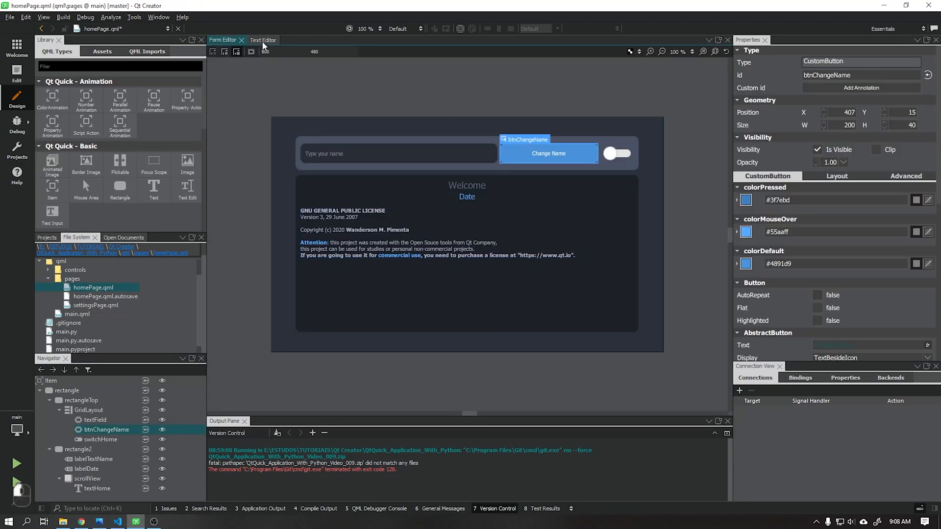
{"action": "left_click", "coordinate": [258, 40]}
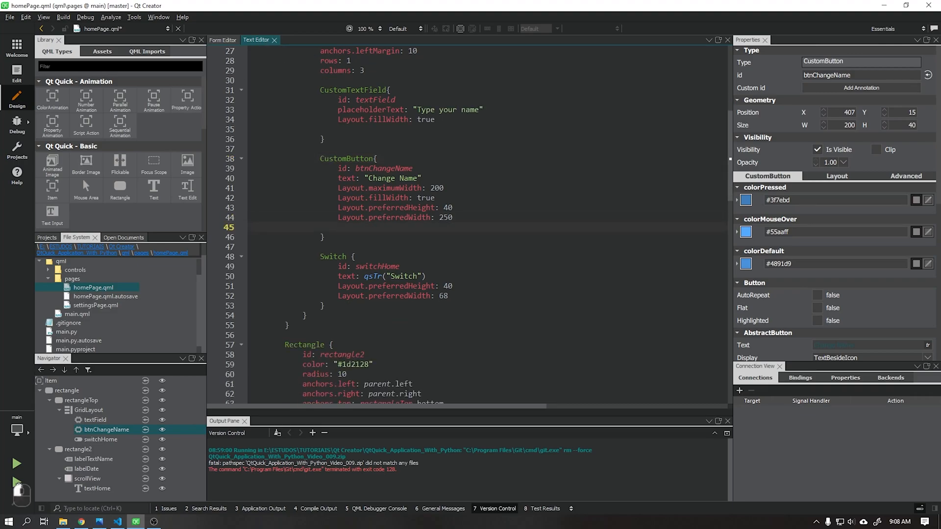
{"action": "type", "text": "onClicked: {"}
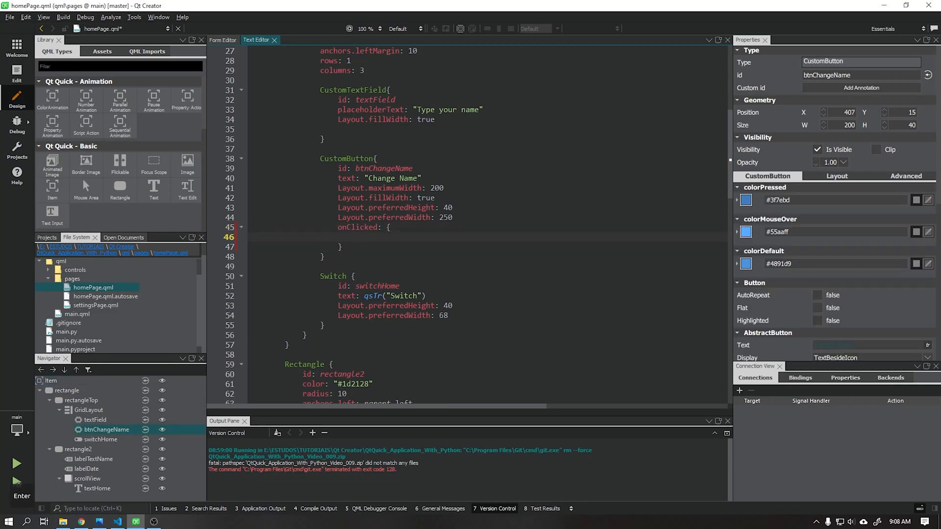
{"action": "type", "text": "backend"}
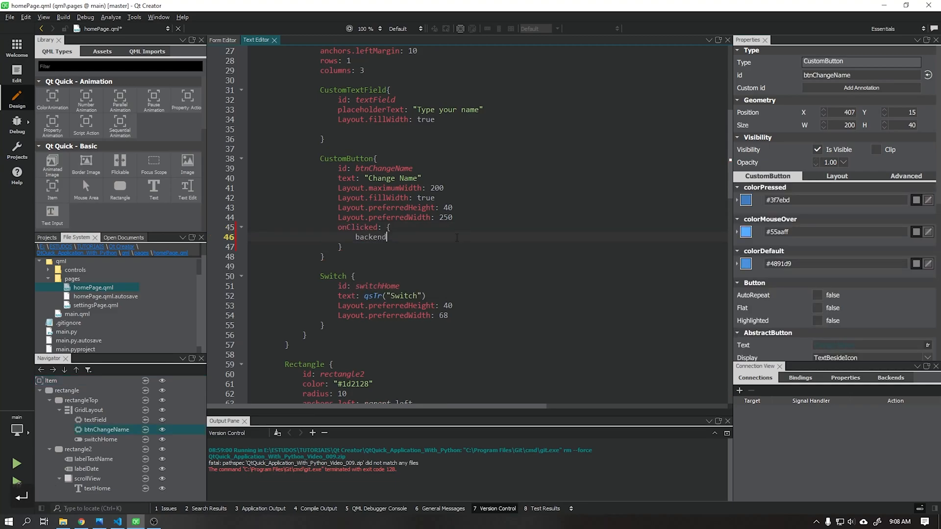
{"action": "scroll", "scroll_direction": "down", "scroll_amount": 3}
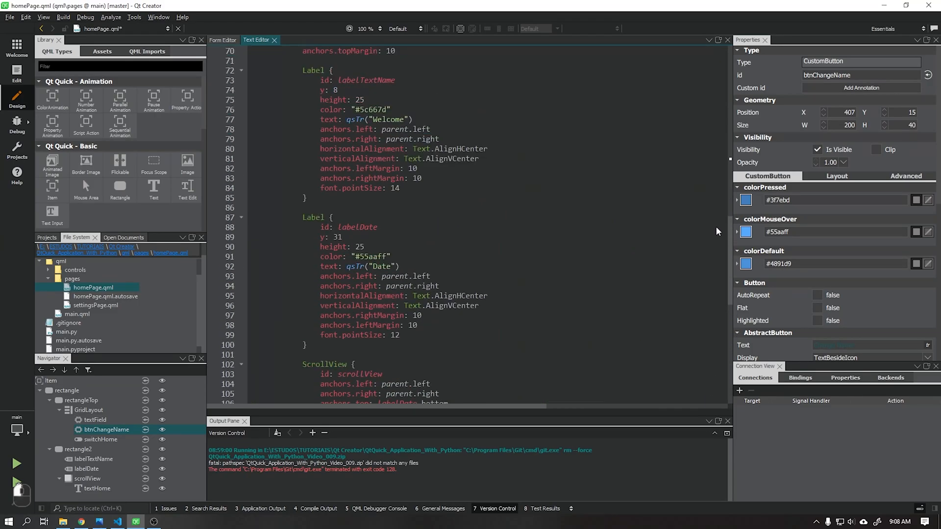
{"action": "type", "text": "backend"}
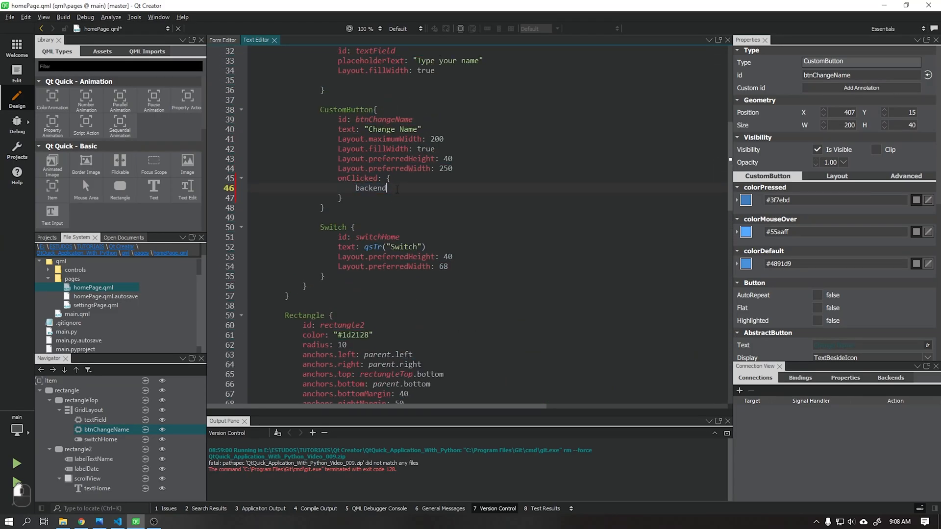
{"action": "type", "text": ".welcome"}
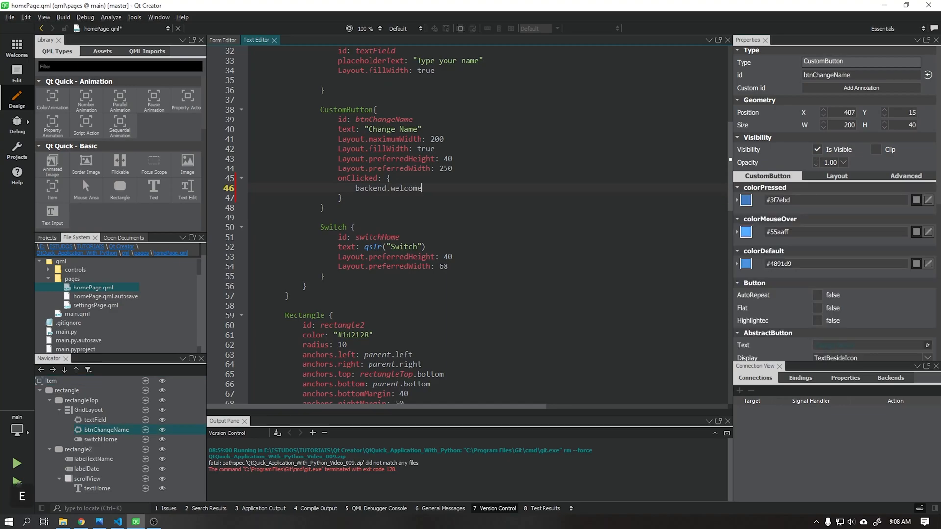
{"action": "type", "text": "Text()"}
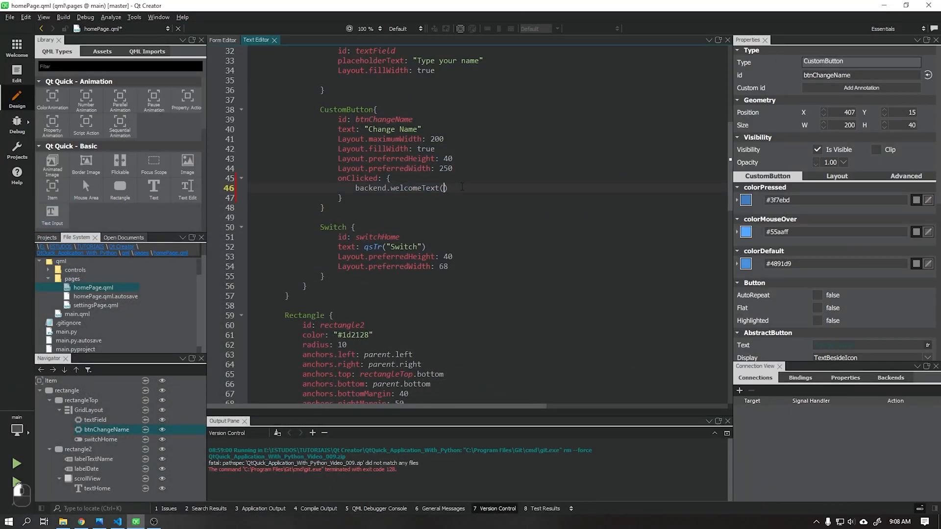
- Check the name field's id in Form Editor and pass textField.text to welcomeText
{"action": "left_click", "coordinate": [222, 39]}
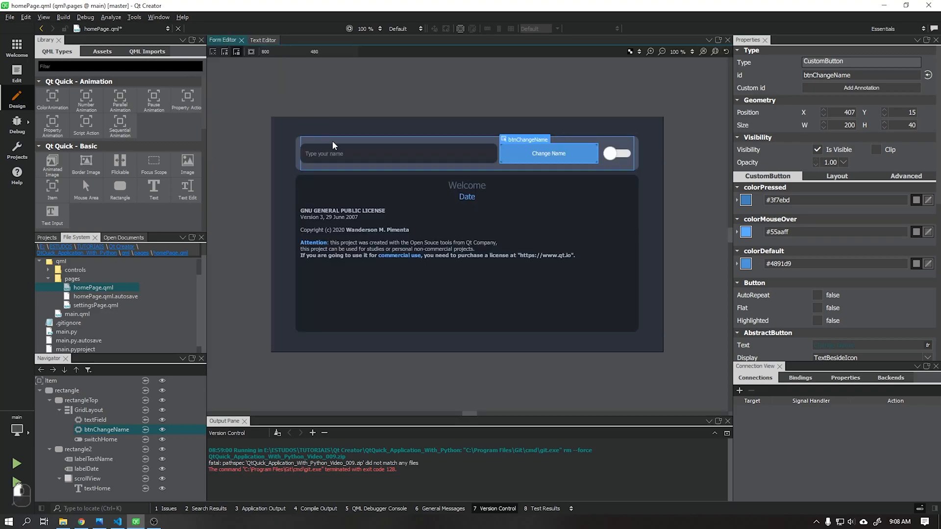
{"action": "left_click", "coordinate": [398, 153]}
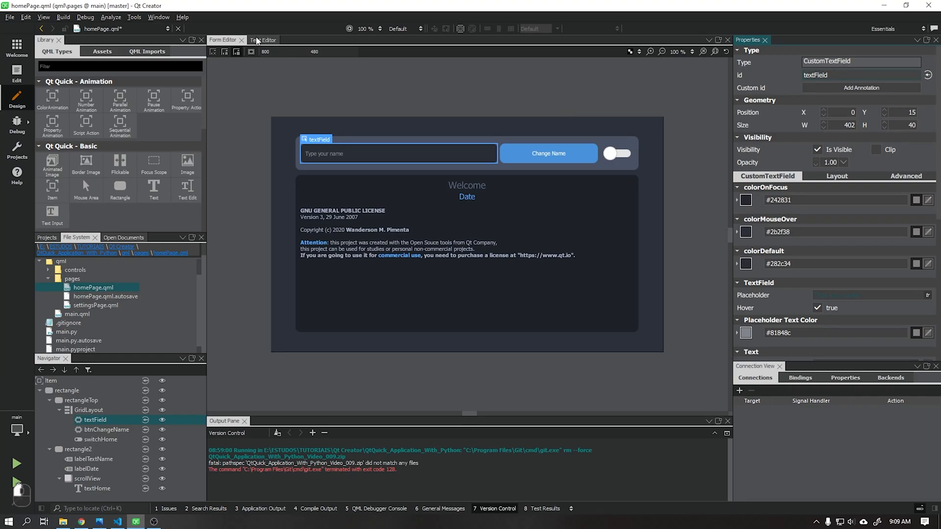
{"action": "left_click", "coordinate": [263, 40]}
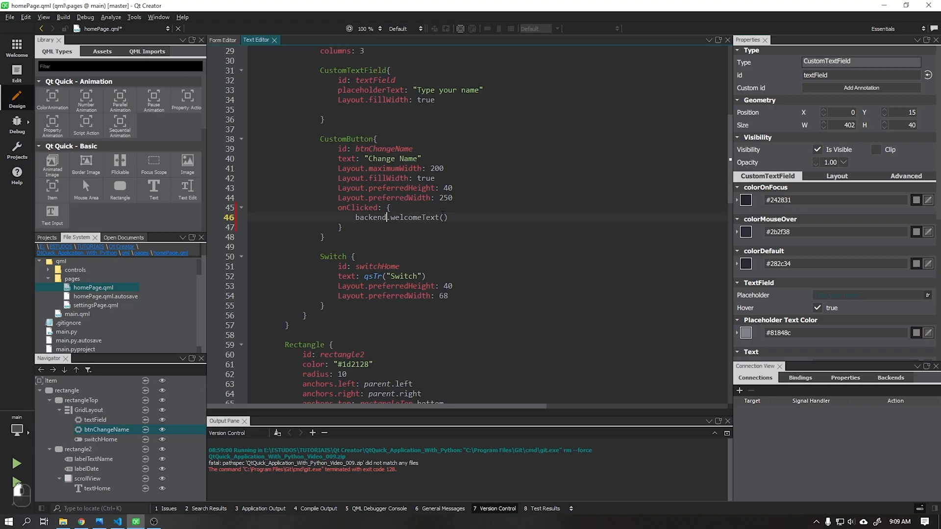
{"action": "type", "text": "textField.text"}
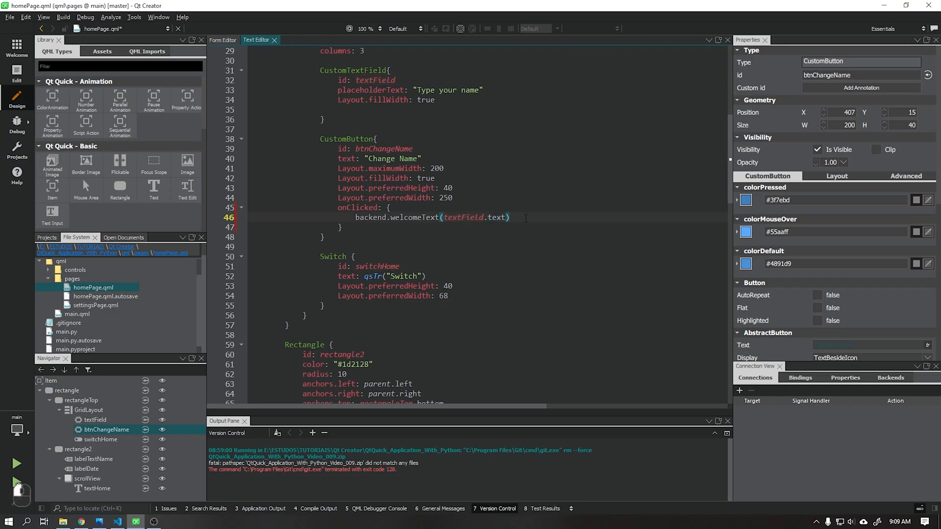
{"action": "scroll", "scroll_direction": "down", "scroll_amount": 3}
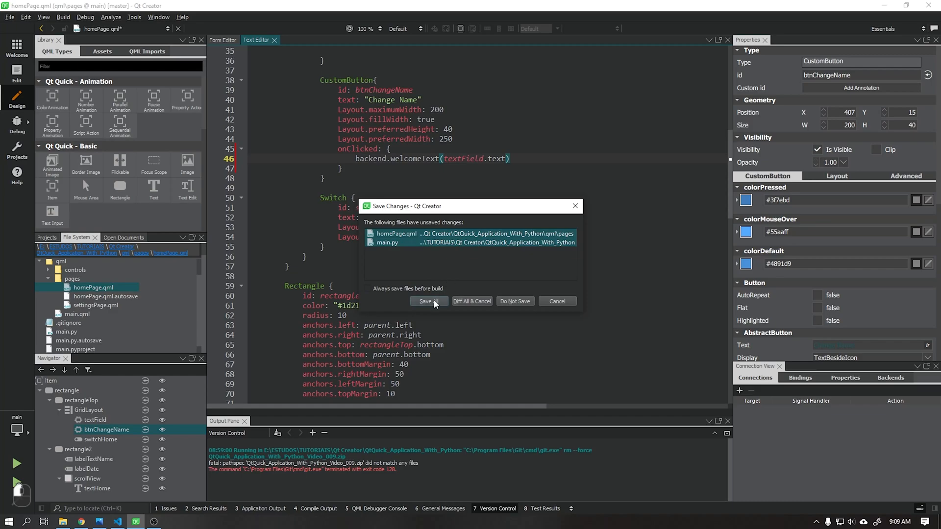
- Save all changed files, then test the app with the name 'Wan' and Change Name
{"action": "left_click", "coordinate": [427, 301]}
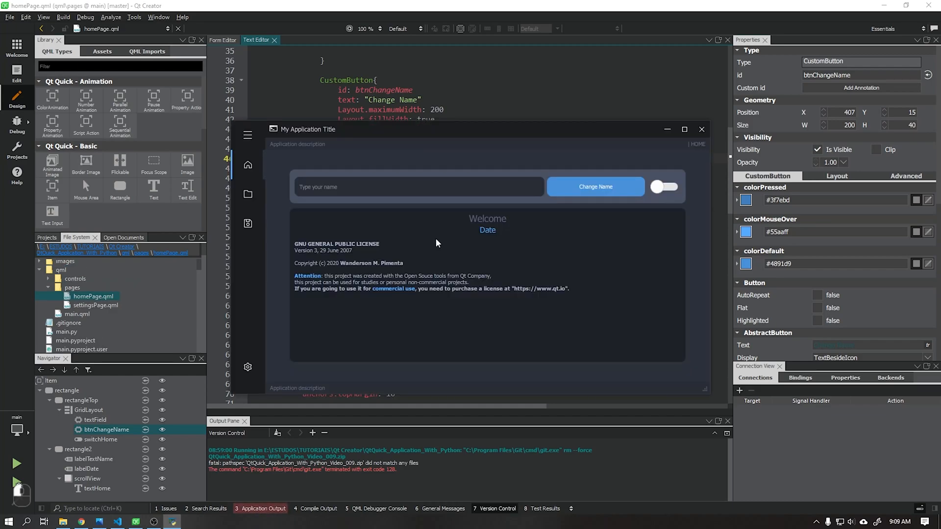
{"action": "type", "text": "Wanderso"}
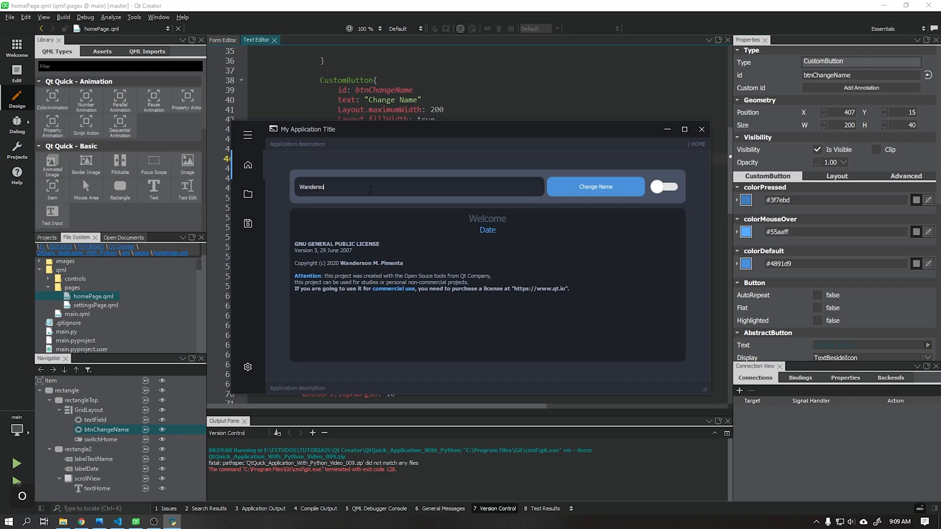
{"action": "left_click", "coordinate": [594, 187]}
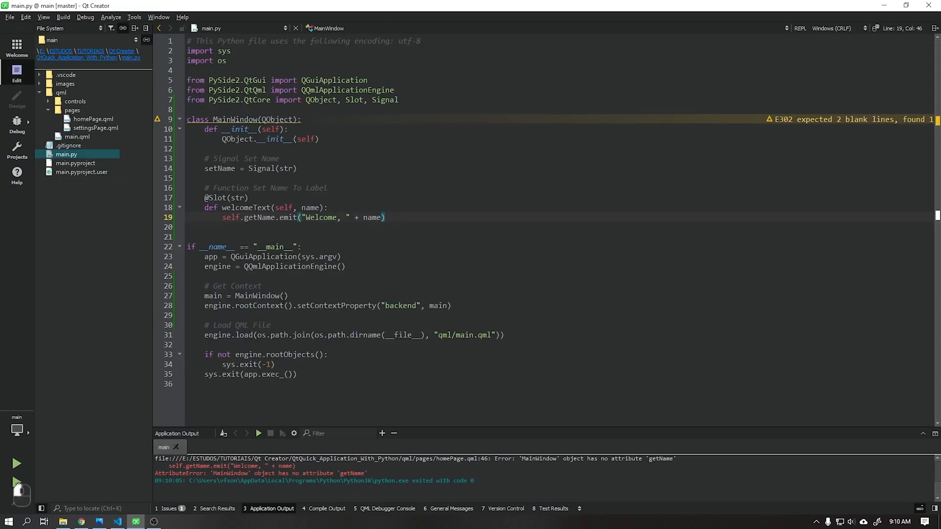
- Replace getName with setName in welcomeText, then retest the app with 'Wanderson'
{"action": "double_click", "coordinate": [260, 217]}
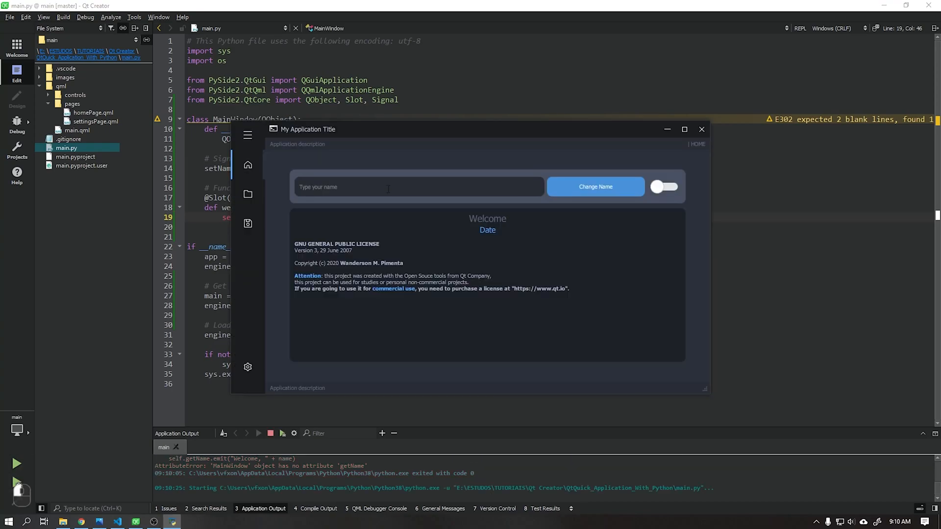
{"action": "type", "text": "Wanderson"}
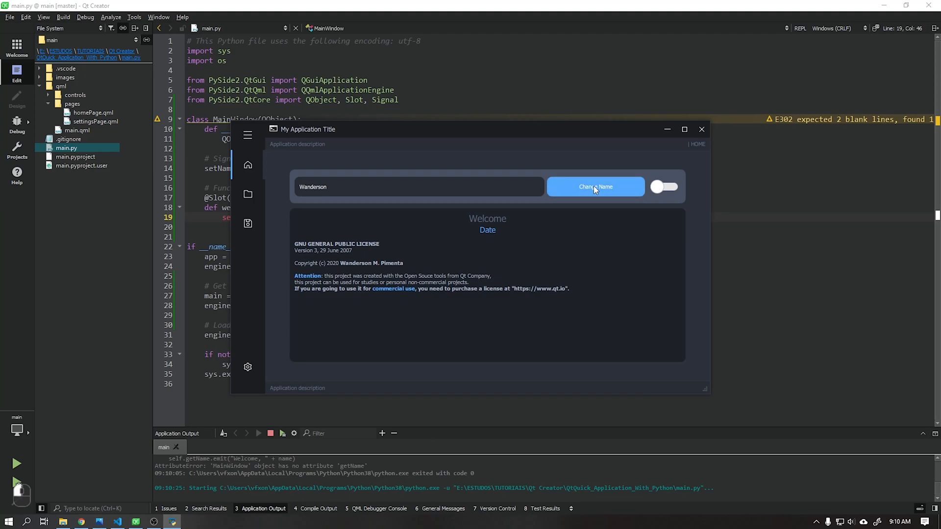
{"action": "mouse_move", "coordinate": [609, 198]}
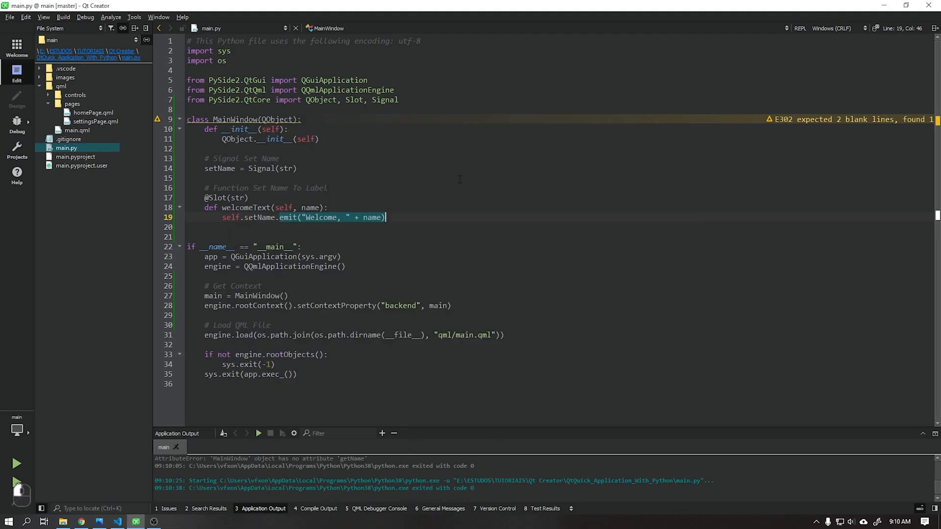
{"action": "left_click", "coordinate": [49, 94]}
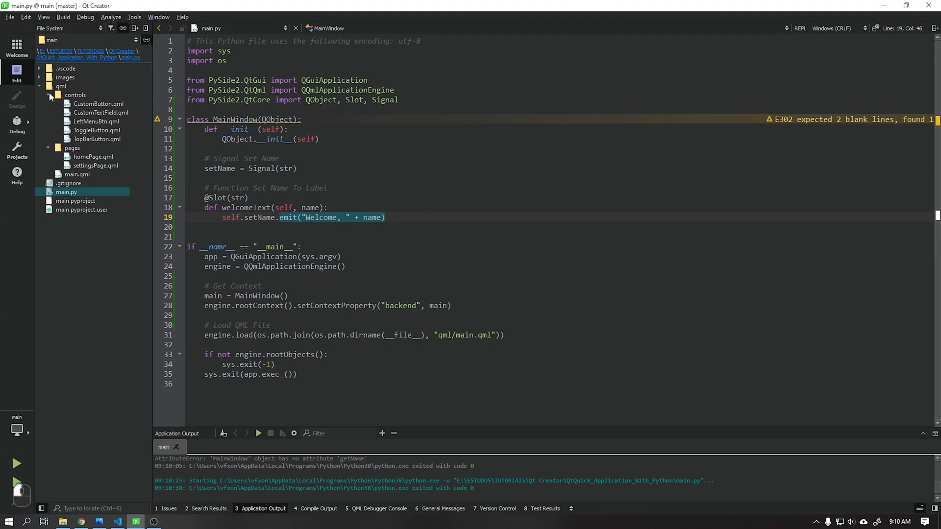
- In homePage.qml, write function onSetName(name) setting labelTextName.text = name, confirming the label id in Form Editor
{"action": "left_click", "coordinate": [94, 156]}
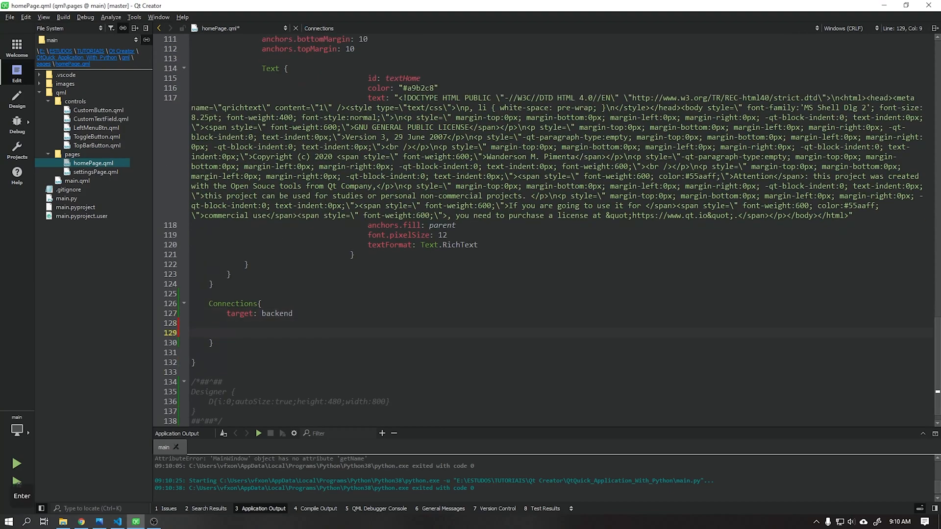
{"action": "type", "text": "function on"}
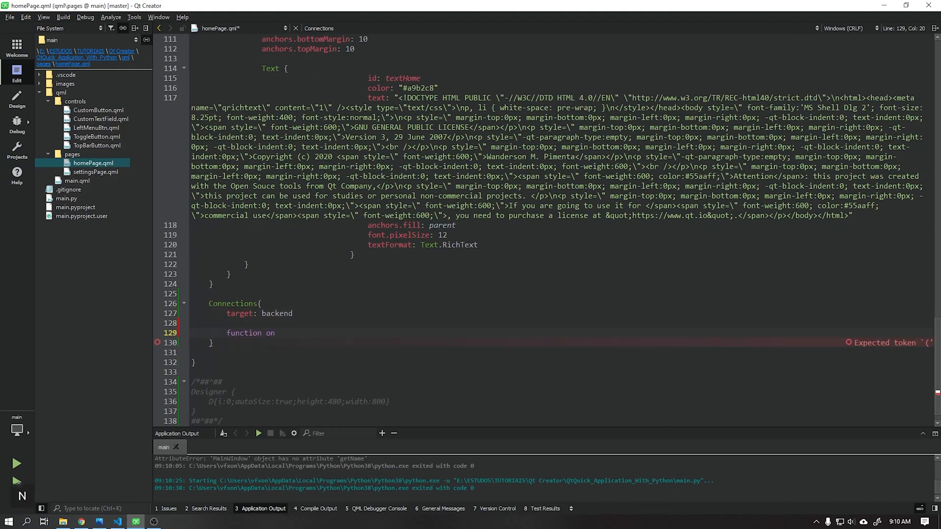
{"action": "type", "text": "SetName(name){"}
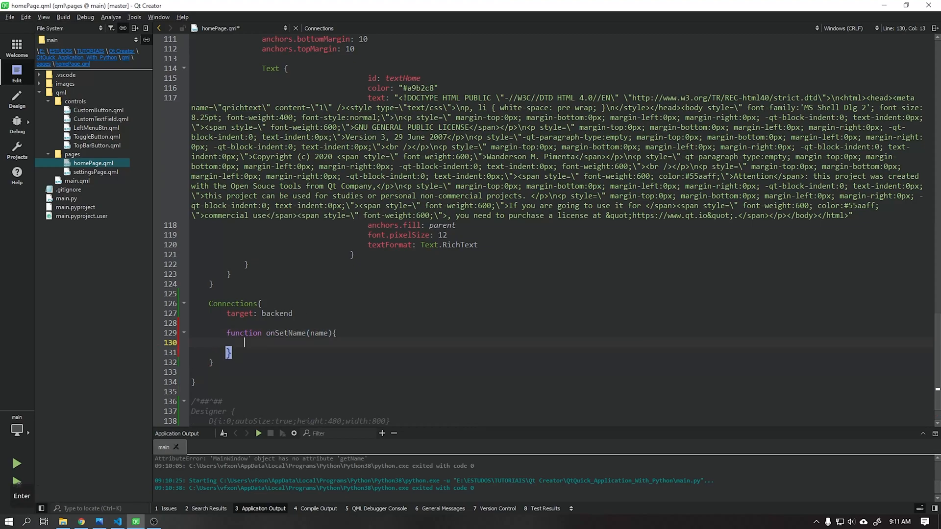
{"action": "type", "text": "labelTextName"}
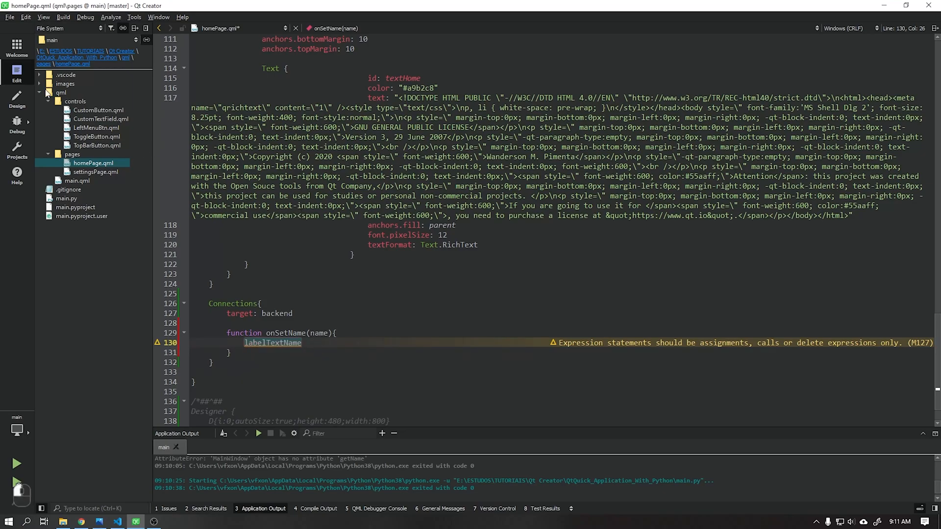
{"action": "left_click", "coordinate": [17, 93]}
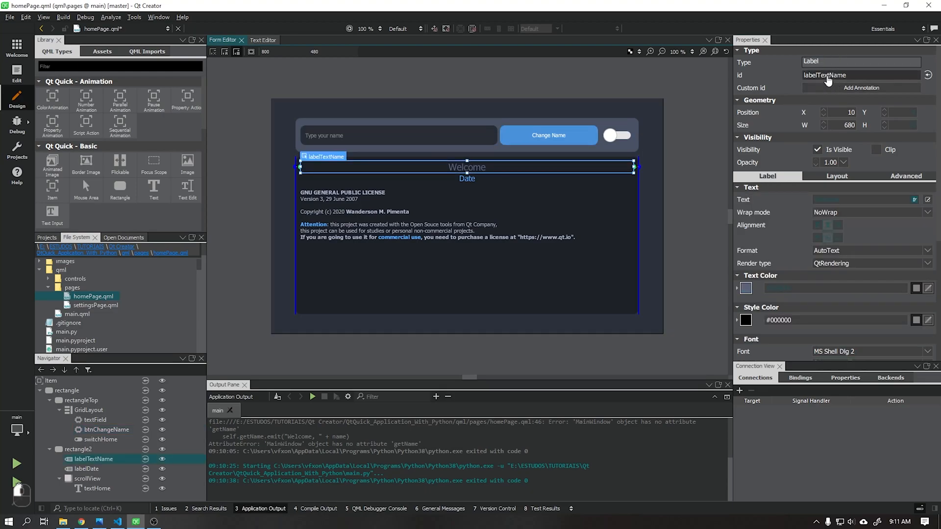
{"action": "left_click", "coordinate": [259, 40]}
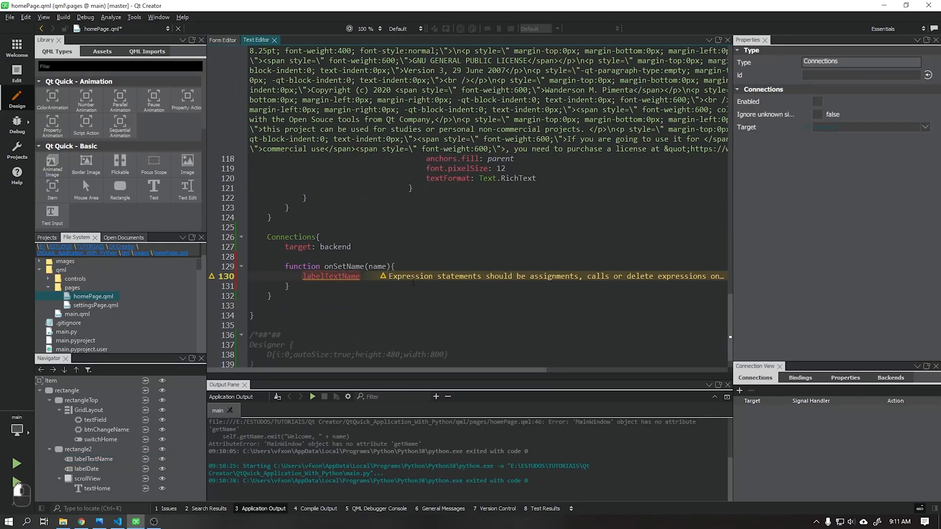
{"action": "type", "text": ".text"}
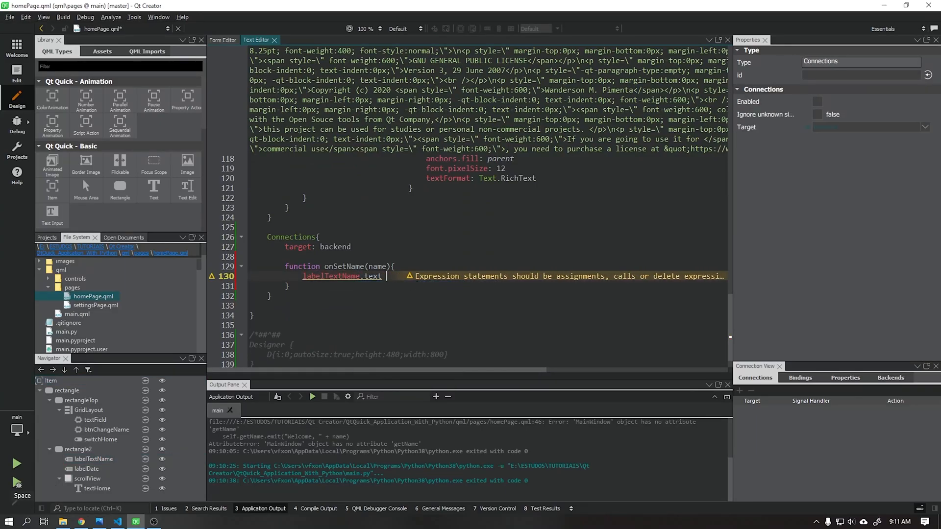
{"action": "type", "text": "= name"}
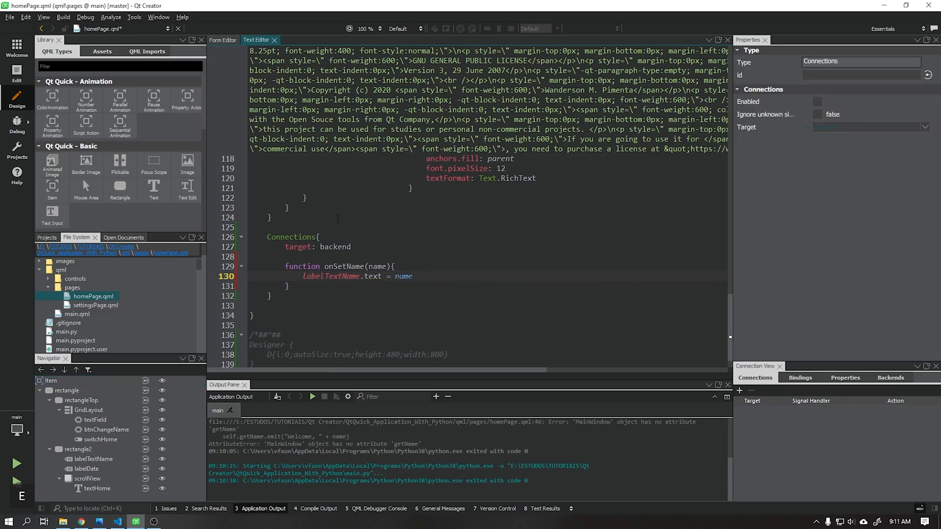
{"action": "double_click", "coordinate": [403, 276]}
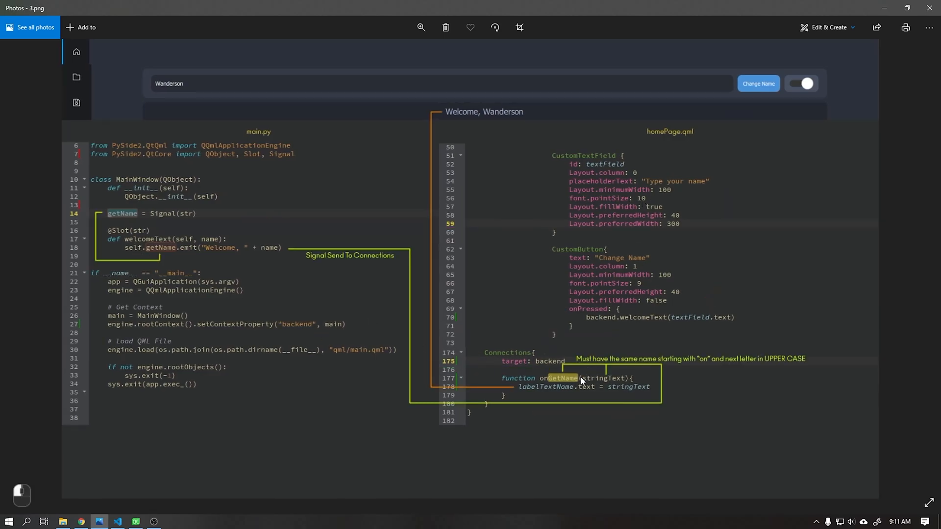
{"action": "mouse_move", "coordinate": [558, 410]}
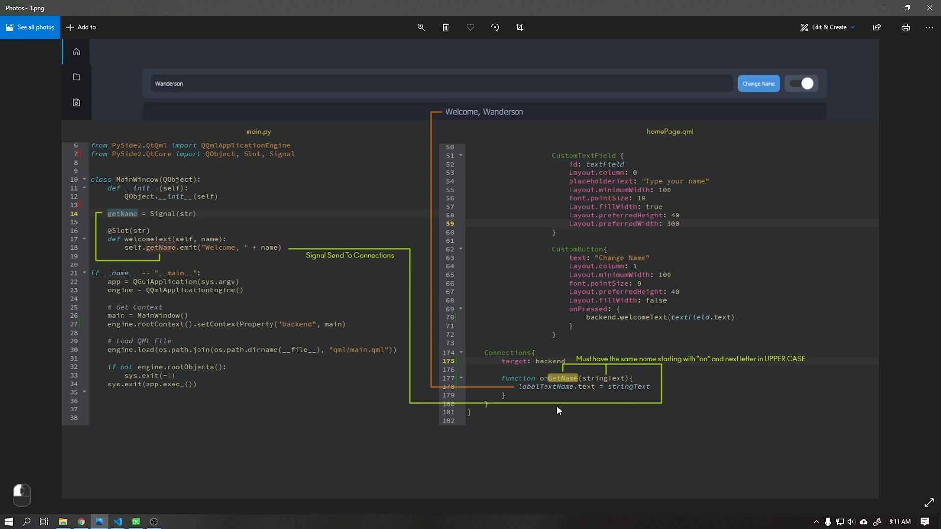
{"action": "mouse_move", "coordinate": [124, 218]}
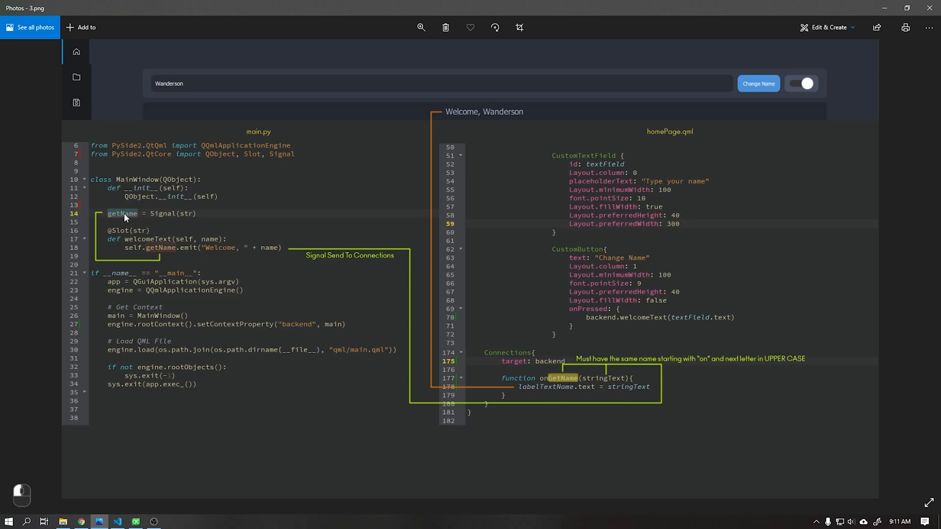
{"action": "mouse_move", "coordinate": [562, 381]}
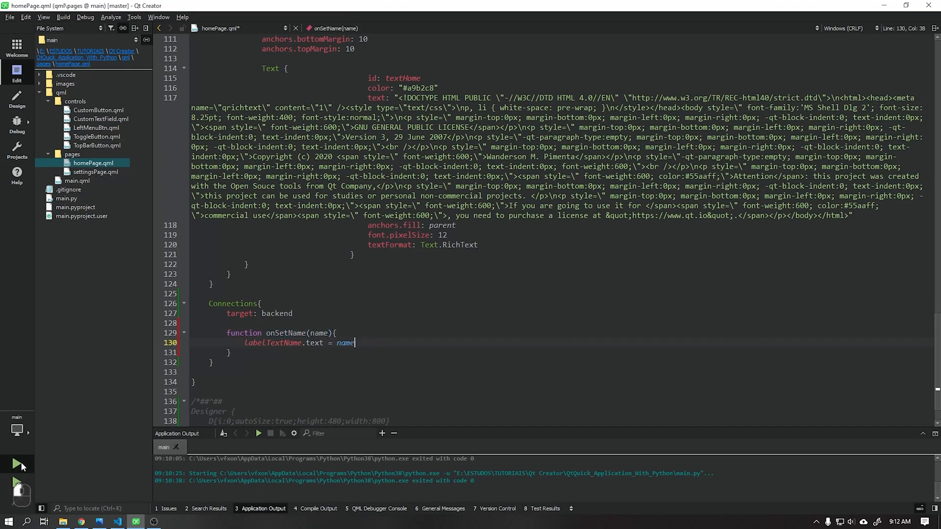
- Run the app and submit 'Wand' and then 'Hello' with Change Name
{"action": "left_click", "coordinate": [16, 464]}
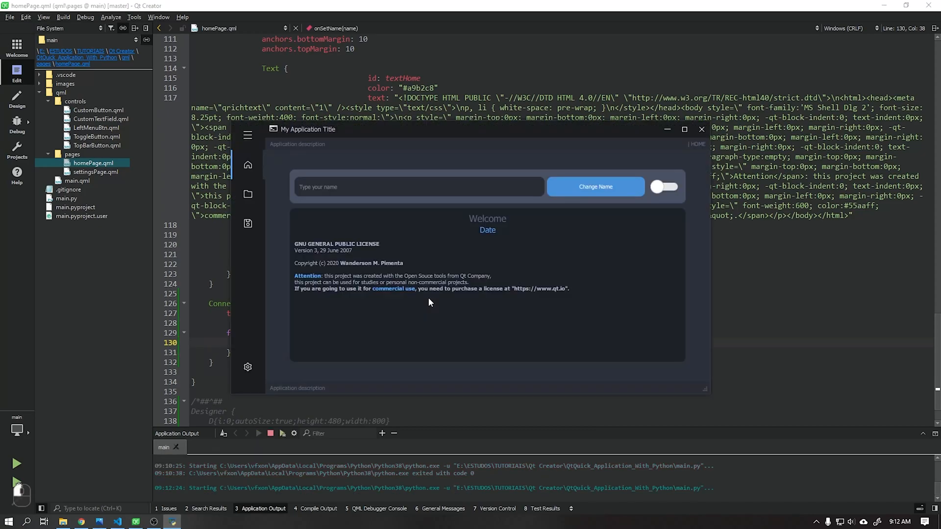
{"action": "type", "text": "Wanderson"}
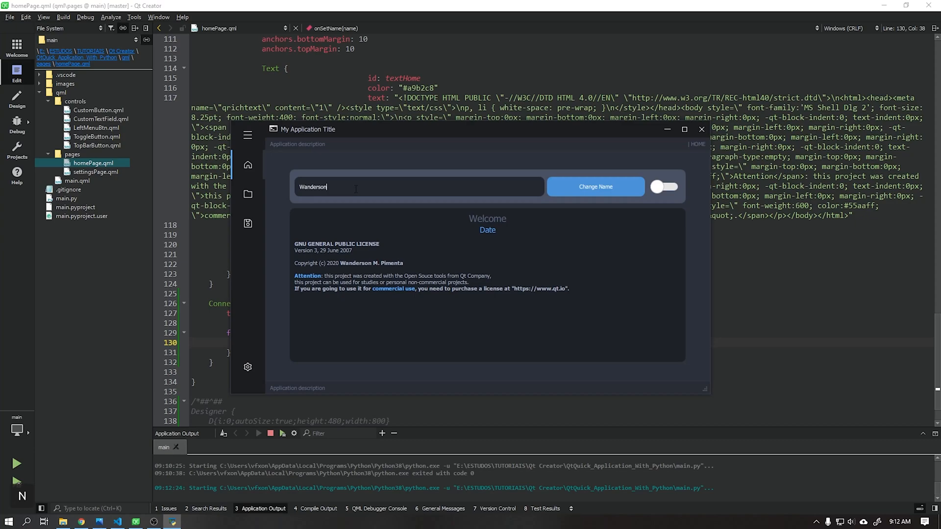
{"action": "left_click", "coordinate": [594, 187]}
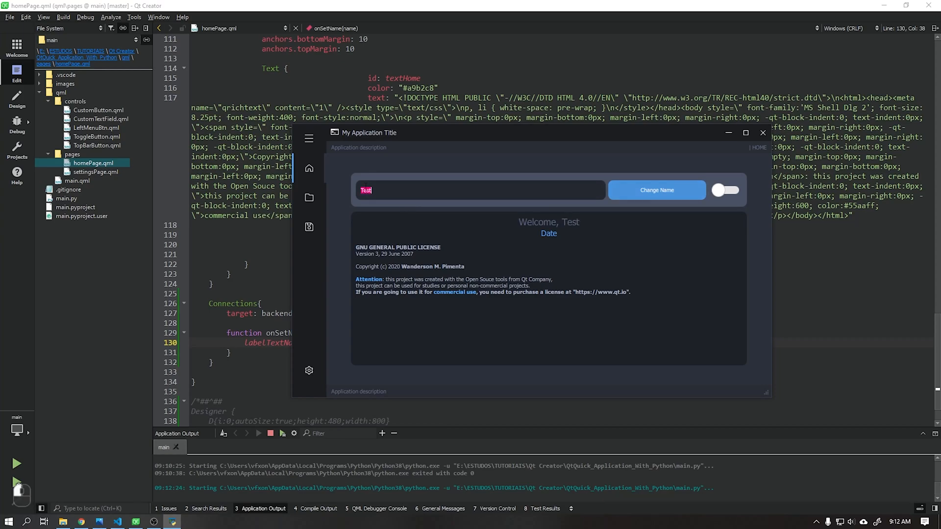
{"action": "type", "text": "Hello"}
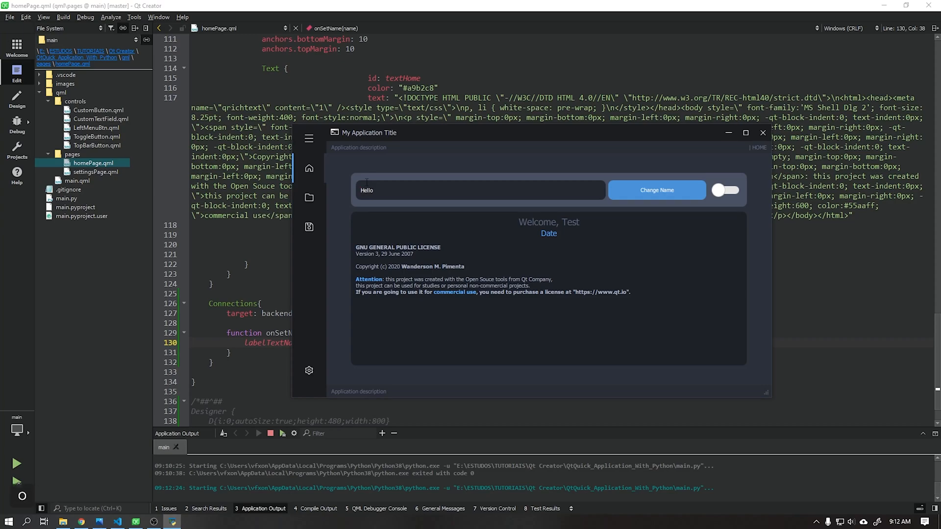
{"action": "left_click", "coordinate": [655, 190]}
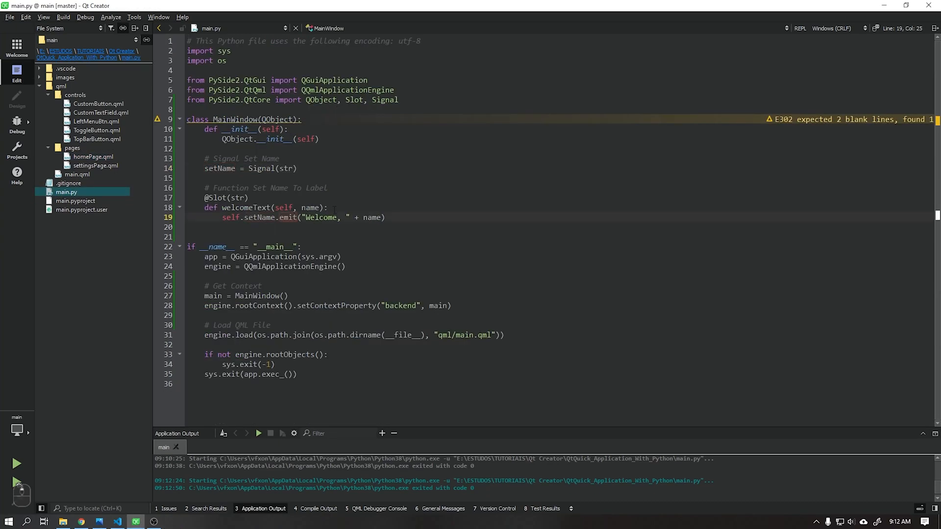
- Replace 'Welcome' with 'Test' in main.py's emitted string, save all and relaunch
{"action": "double_click", "coordinate": [321, 217]}
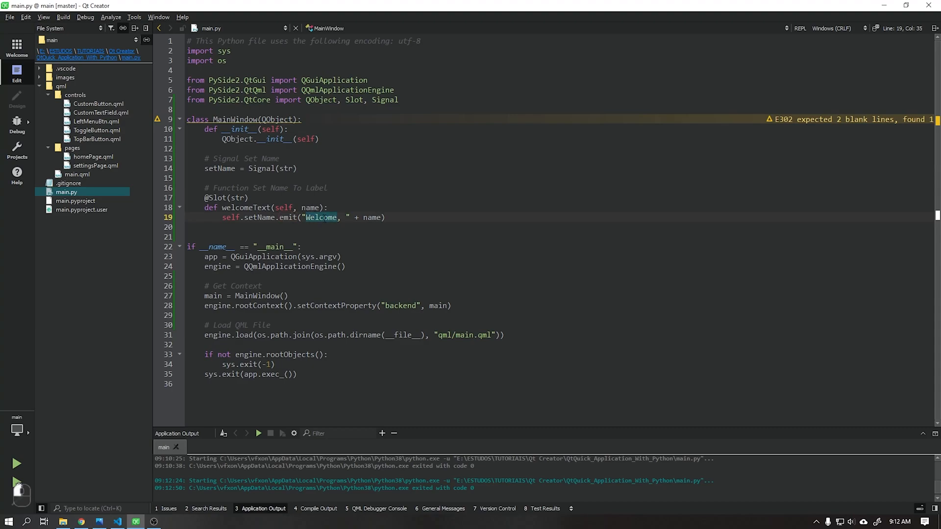
{"action": "type", "text": "Test"}
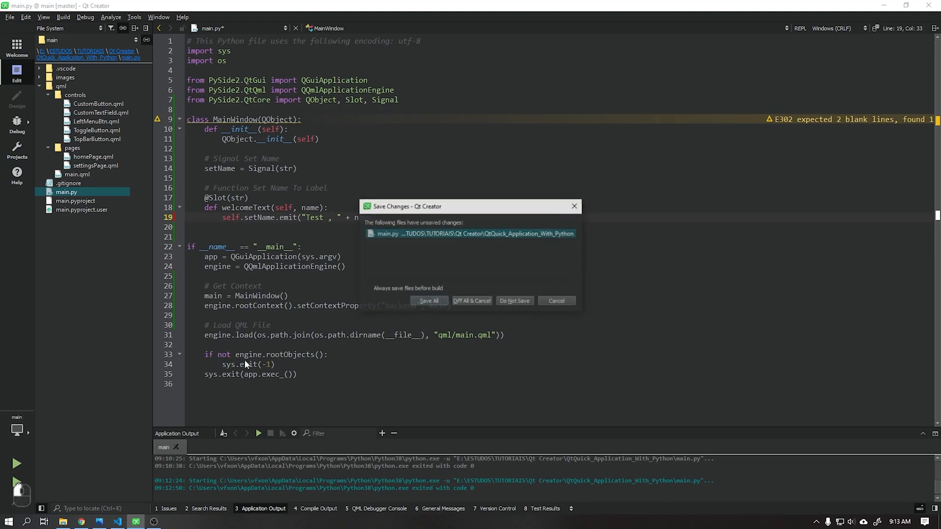
{"action": "left_click", "coordinate": [428, 300]}
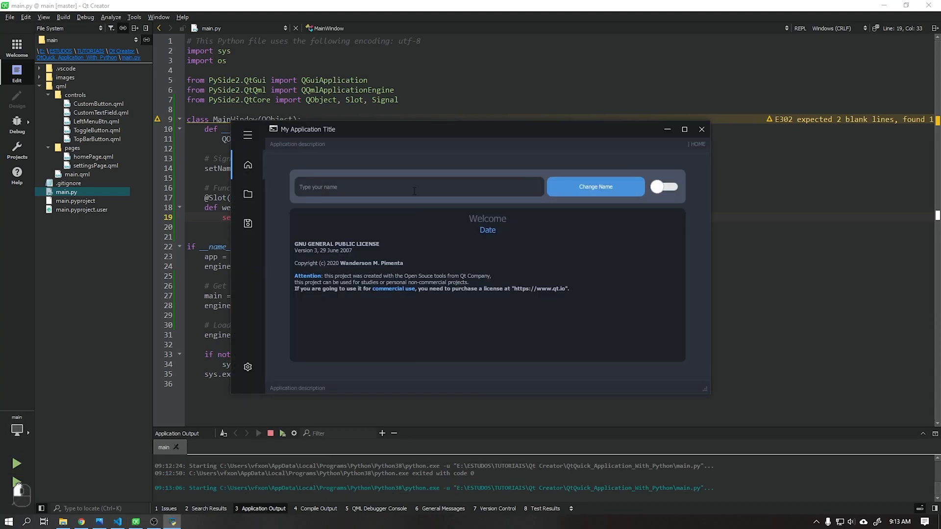
- Enter 'Wanderson', apply Change Name to see 'Test , Wanderson', then close the app
{"action": "type", "text": "Wanderso"}
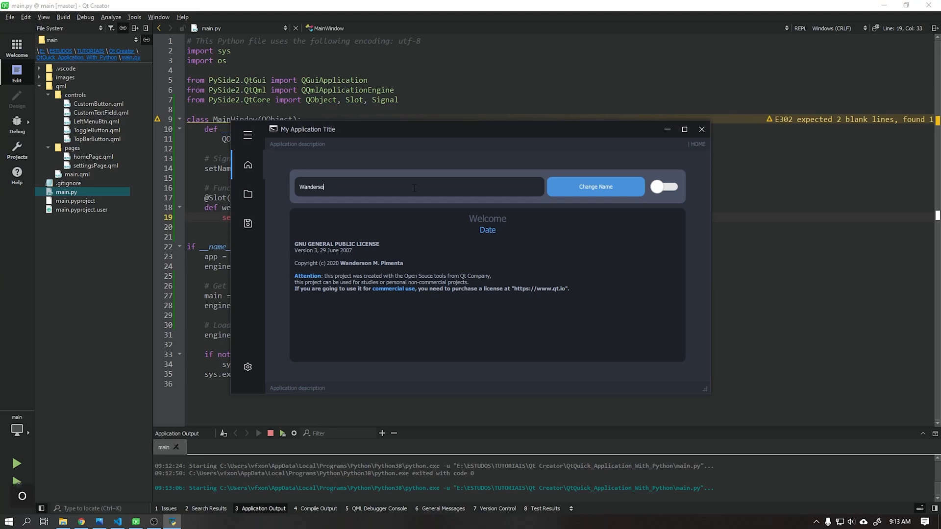
{"action": "left_click", "coordinate": [594, 187]}
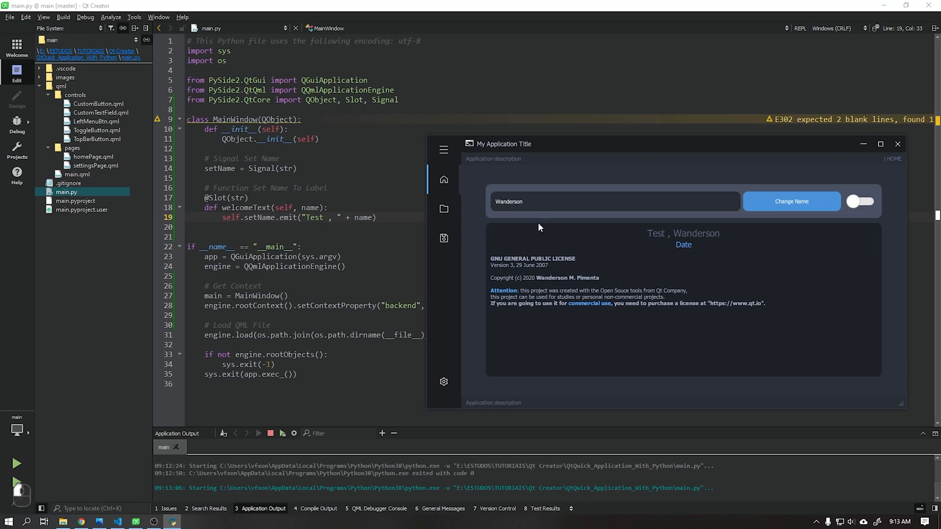
{"action": "left_click_drag", "start_coordinate": [503, 144], "coordinate": [452, 130]}
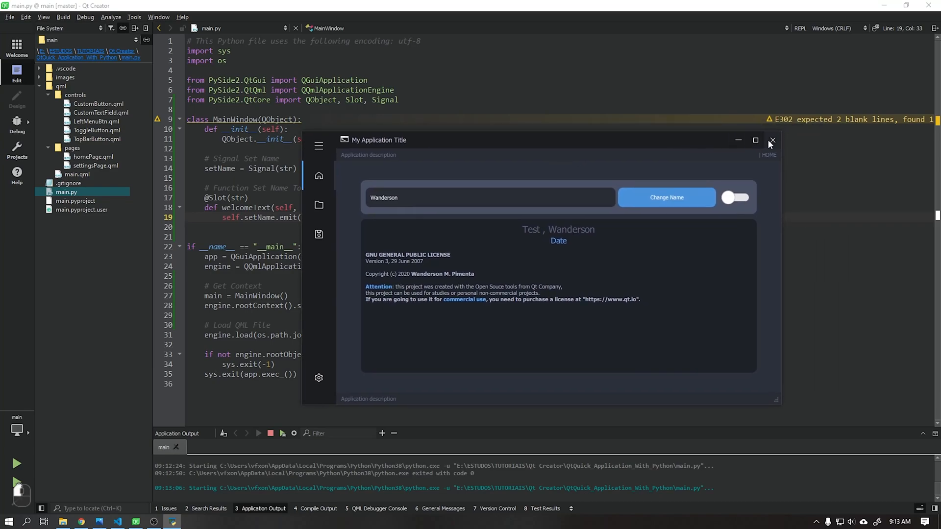
{"action": "left_click", "coordinate": [773, 139]}
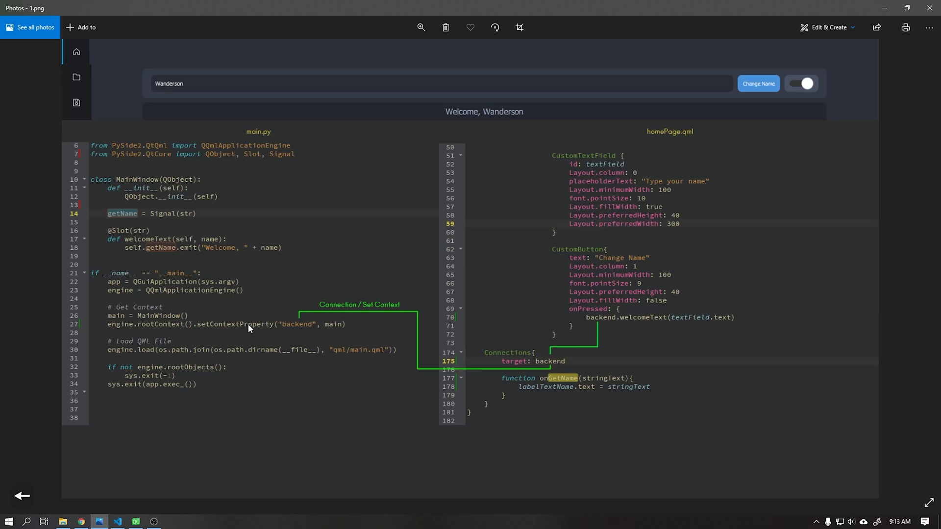
{"action": "mouse_move", "coordinate": [618, 340]}
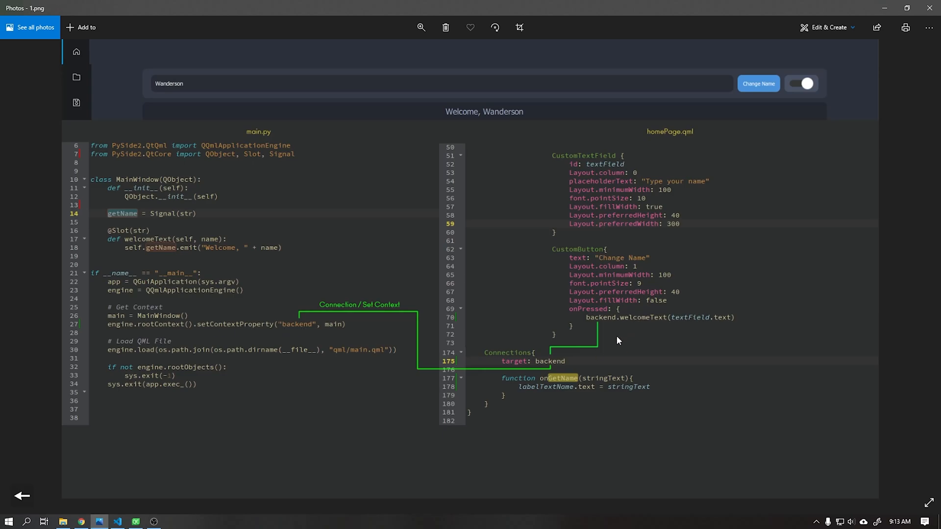
{"action": "mouse_move", "coordinate": [414, 320]}
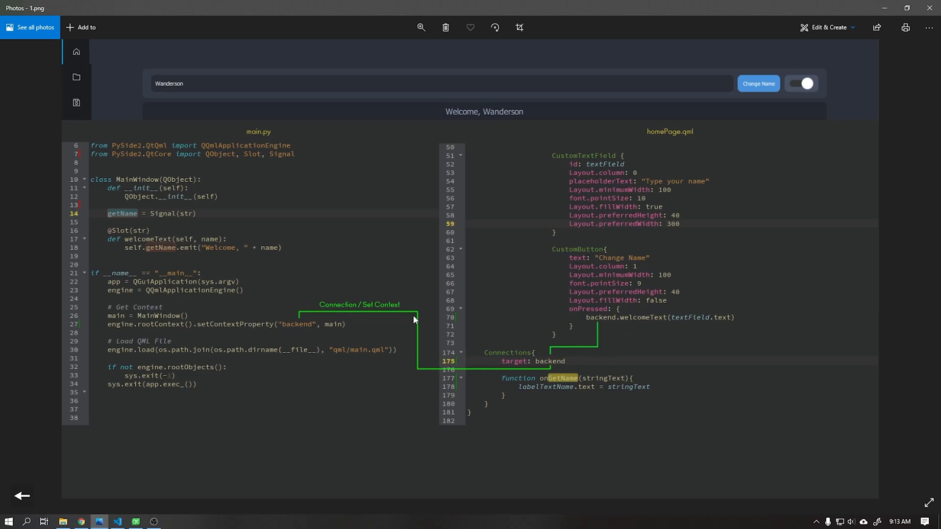
{"action": "mouse_move", "coordinate": [605, 323]}
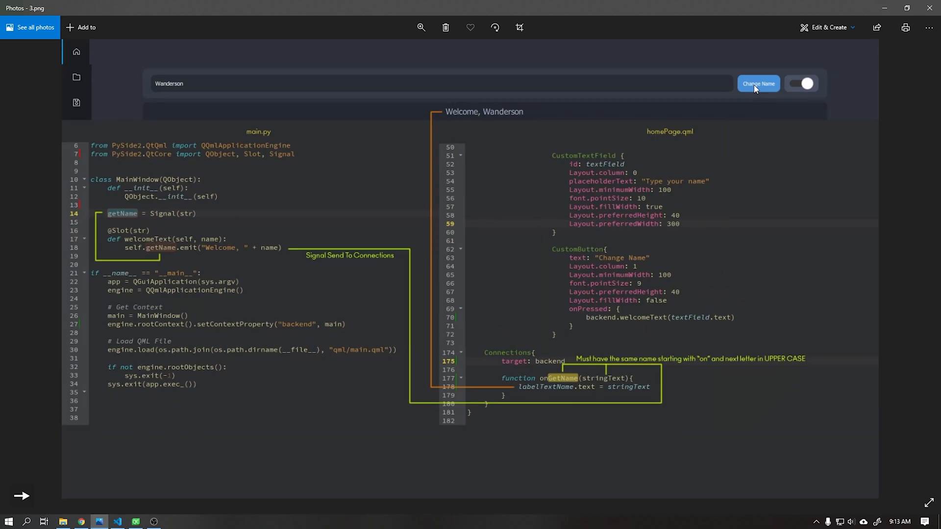
{"action": "left_click", "coordinate": [22, 496]}
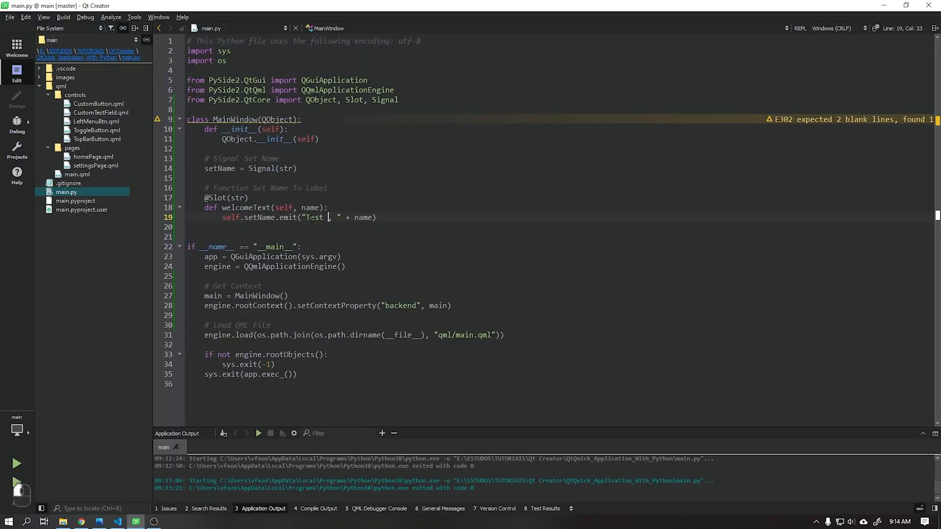
- Change the main.py greeting prefix back to 'Welcome', save all and run the app
{"action": "type", "text": "Welcome"}
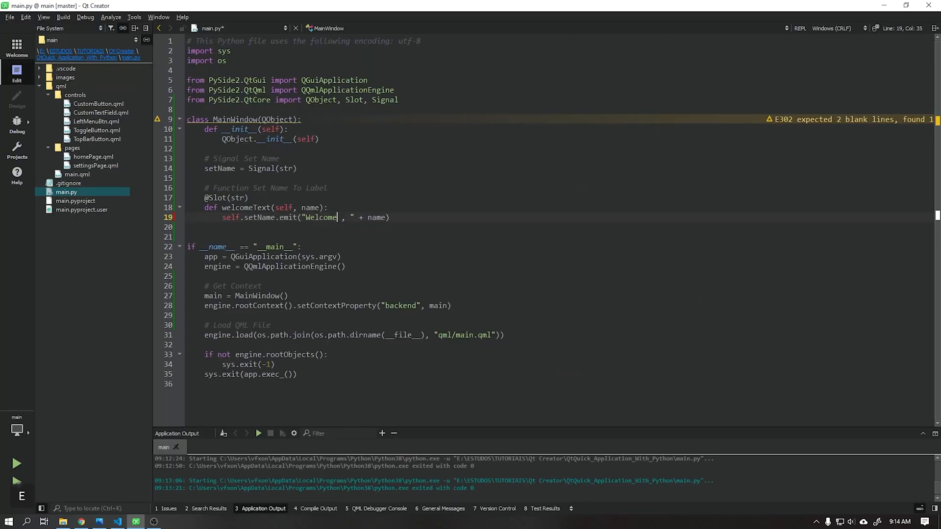
{"action": "left_click", "coordinate": [16, 463]}
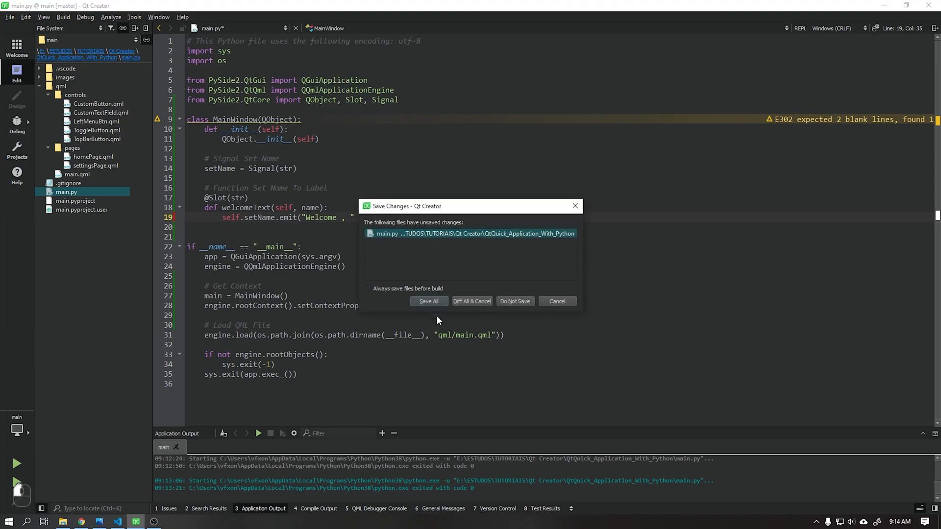
{"action": "left_click", "coordinate": [429, 300]}
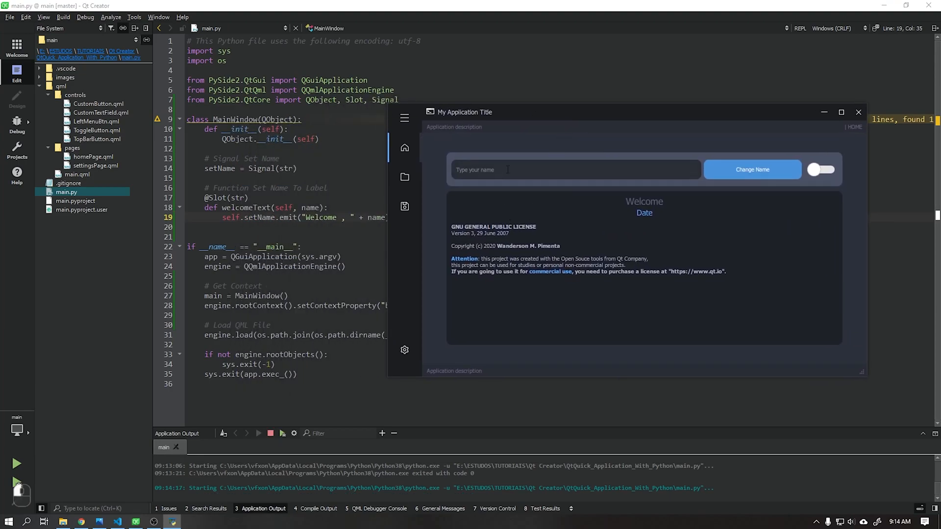
- Submit 'See you in the next video' with Change Name
{"action": "type", "text": "s"}
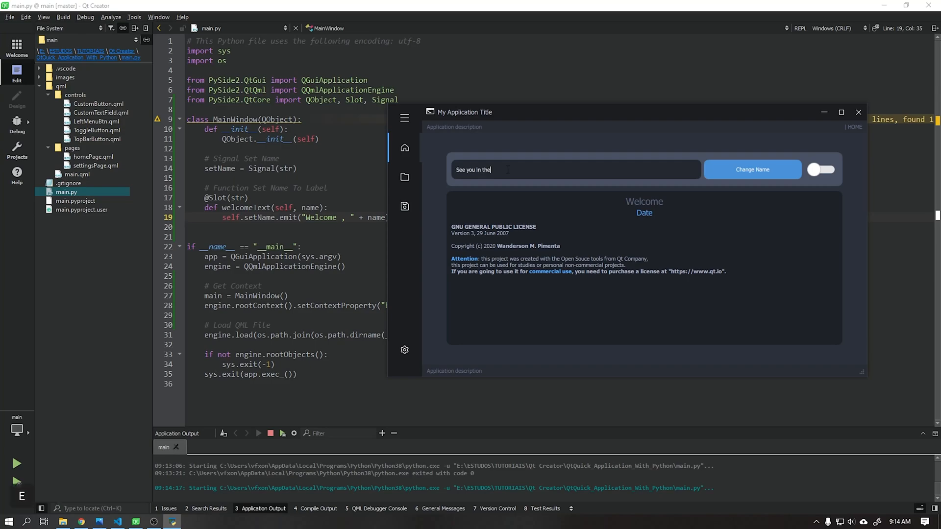
{"action": "type", "text": "next video"}
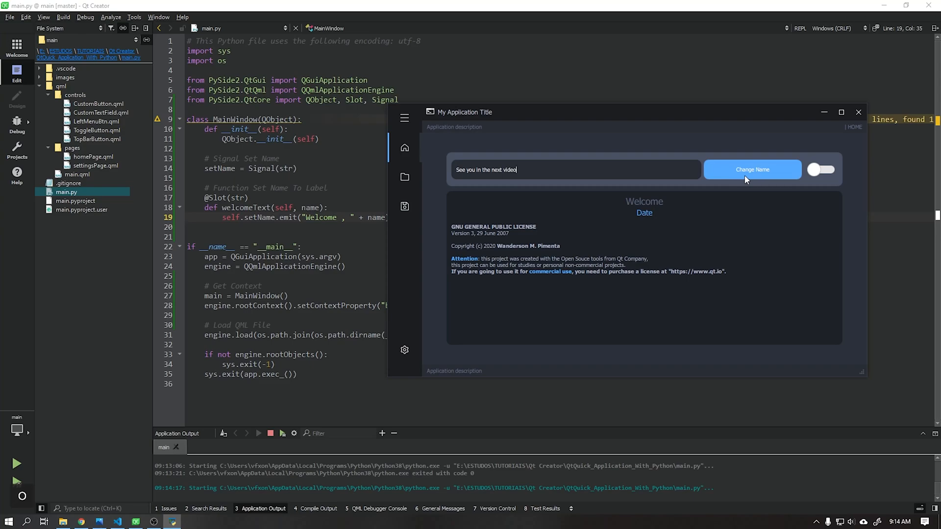
{"action": "left_click", "coordinate": [752, 169]}
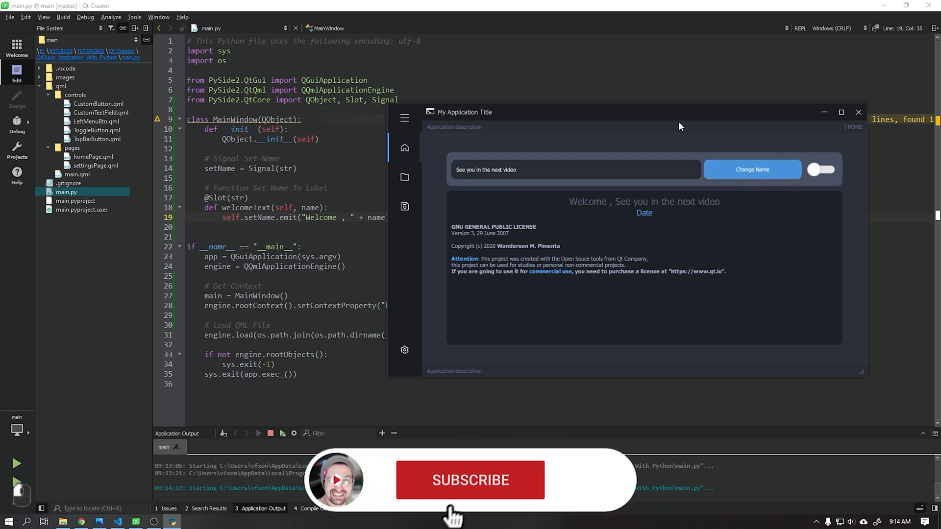